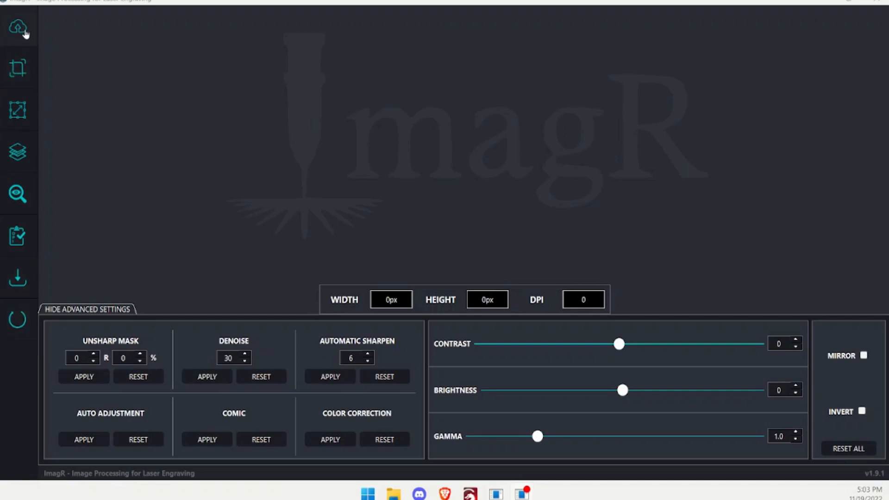
mouse_move(20, 31)
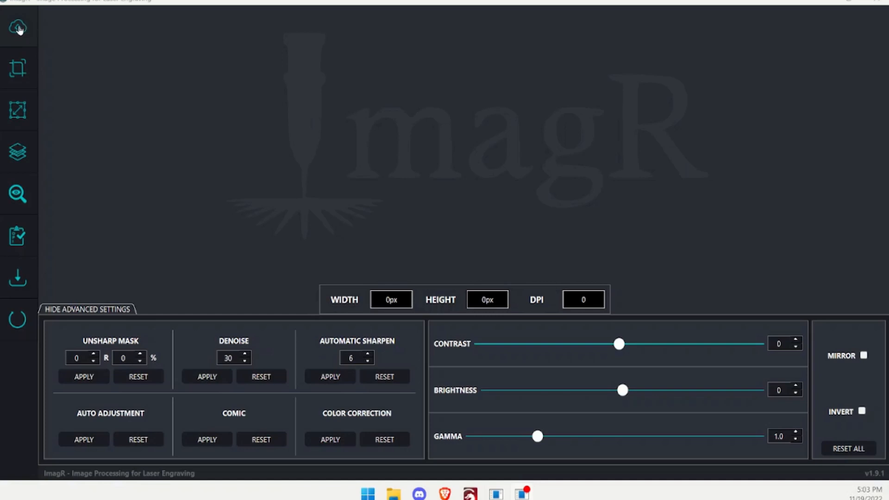
mouse_move(32, 25)
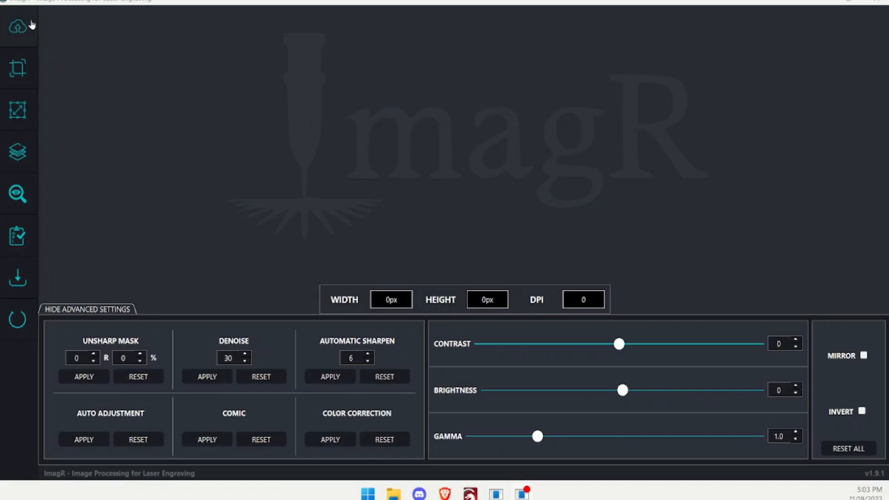
mouse_move(18, 28)
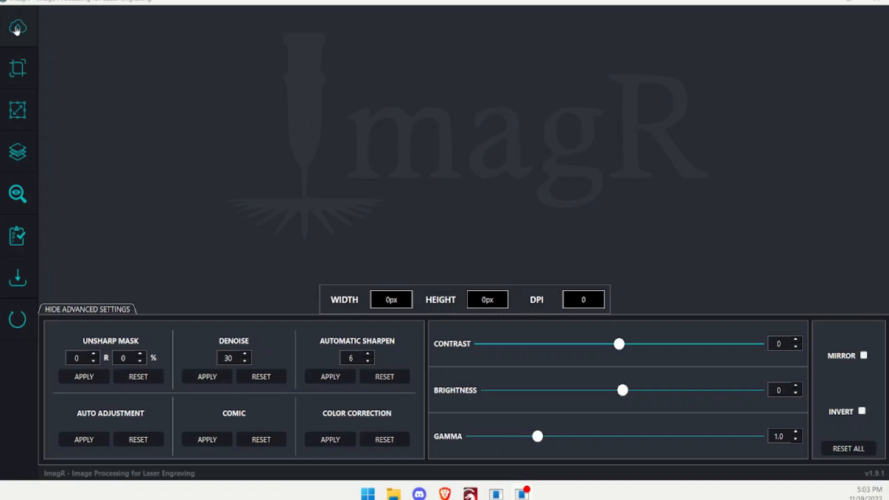
Step: Upload the 'Large photo' portrait into ImagR (3704 × 2627 px, 96 DPI)
left_click(17, 27)
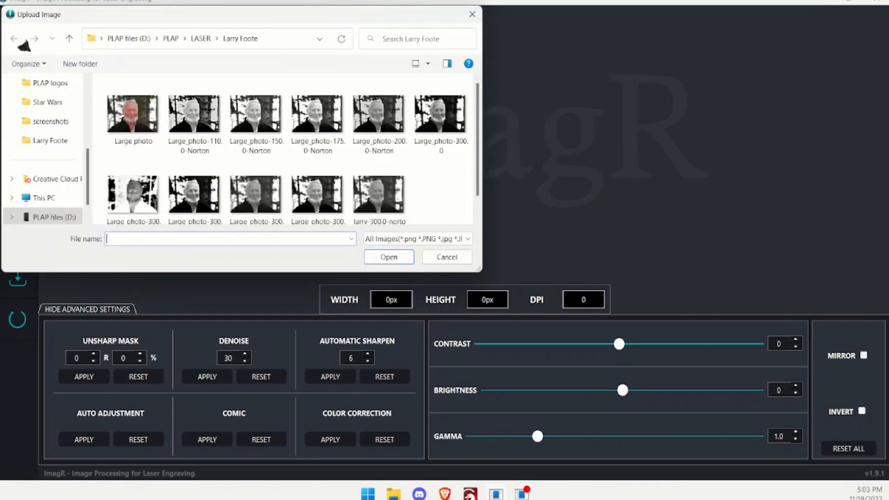
double_click(132, 114)
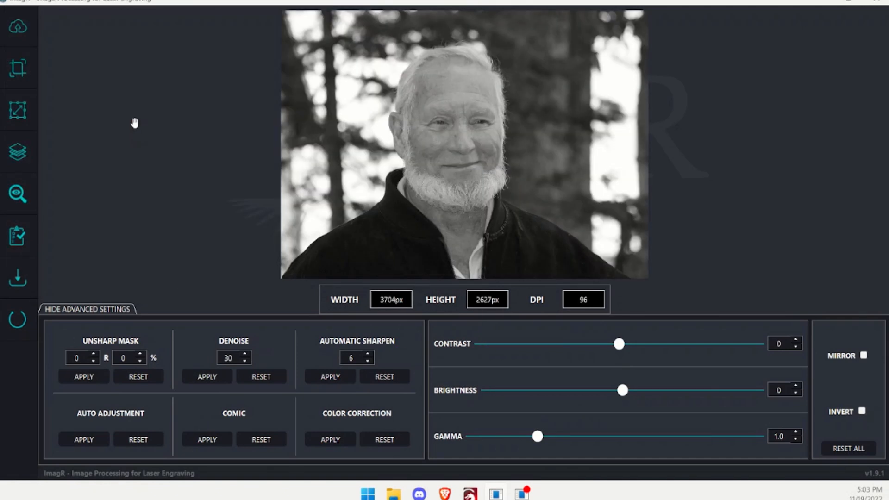
mouse_move(113, 227)
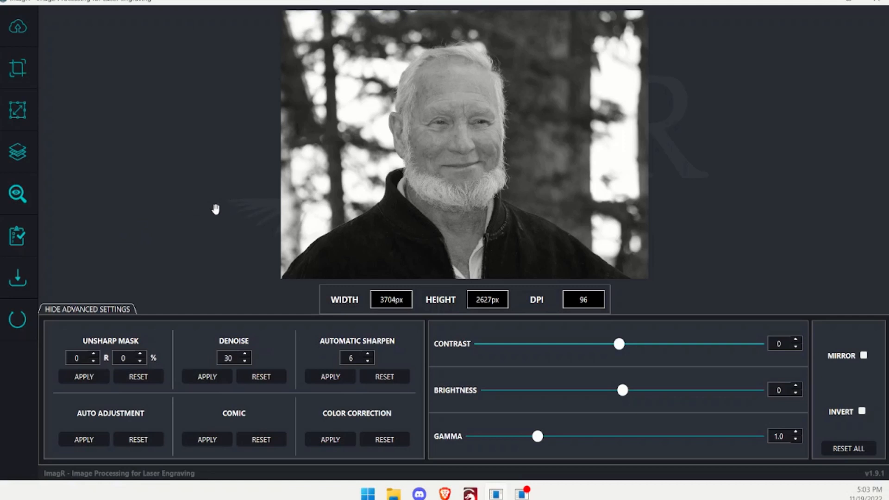
mouse_move(205, 180)
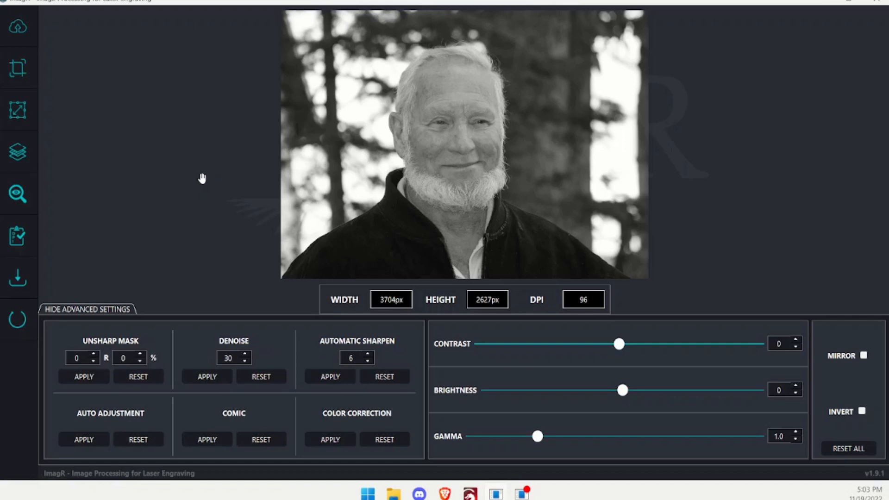
mouse_move(199, 179)
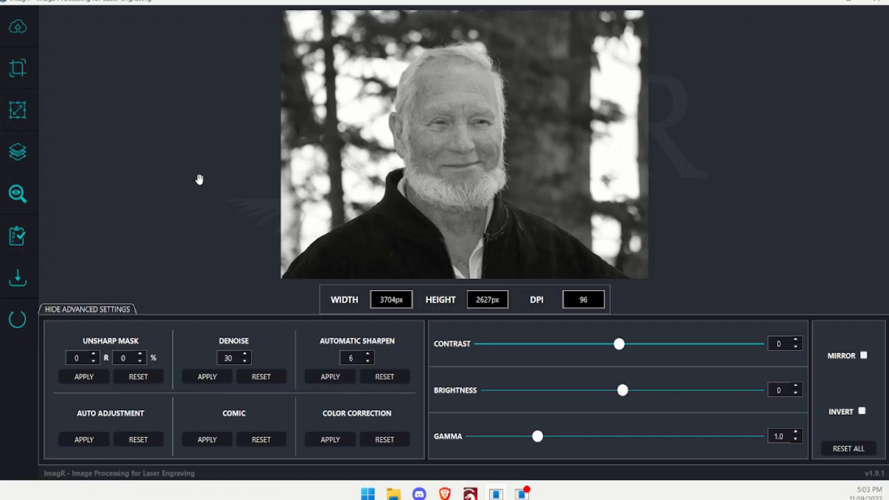
mouse_move(222, 215)
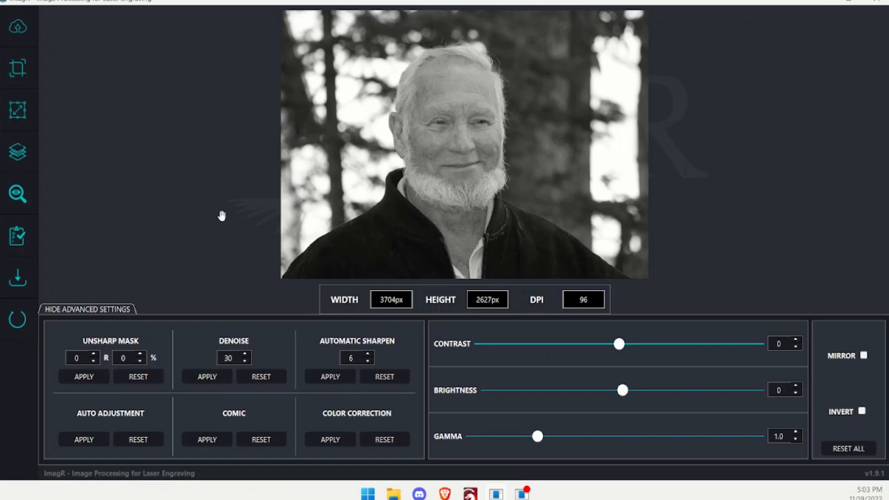
mouse_move(209, 211)
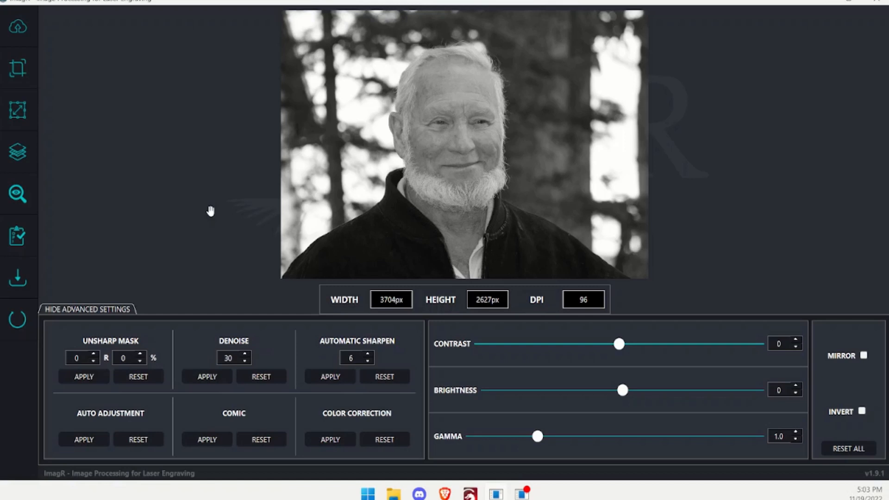
mouse_move(171, 109)
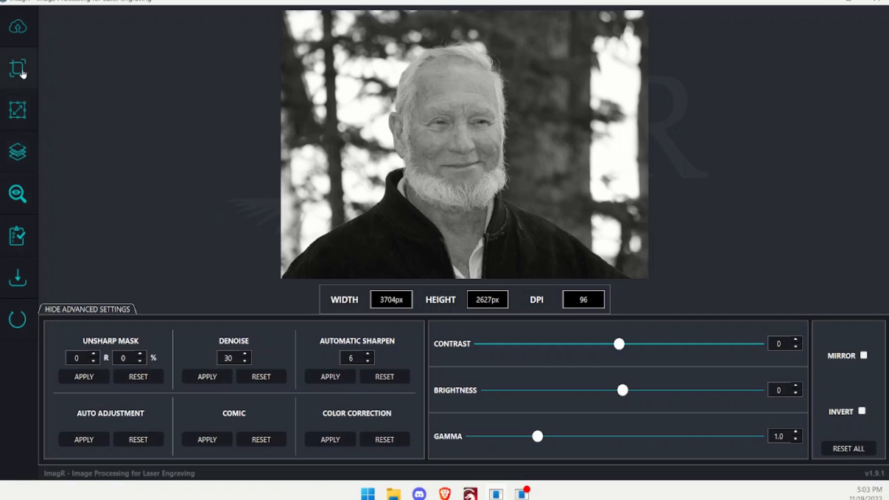
mouse_move(18, 110)
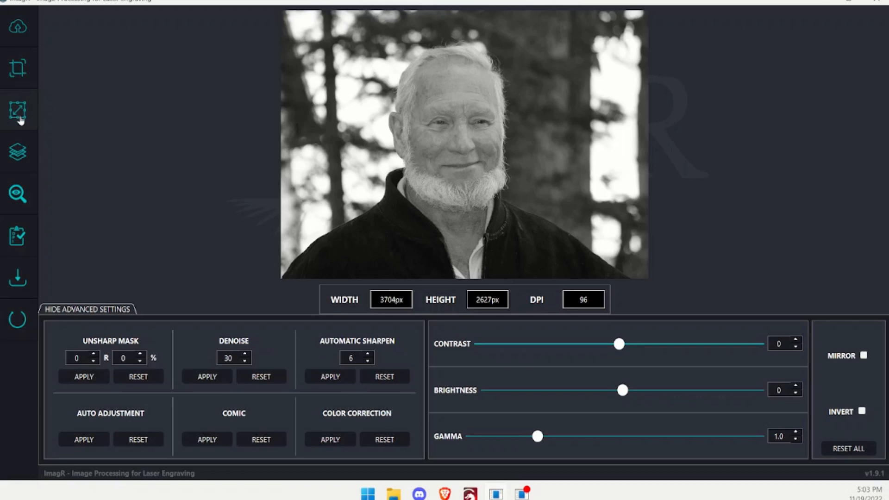
mouse_move(18, 110)
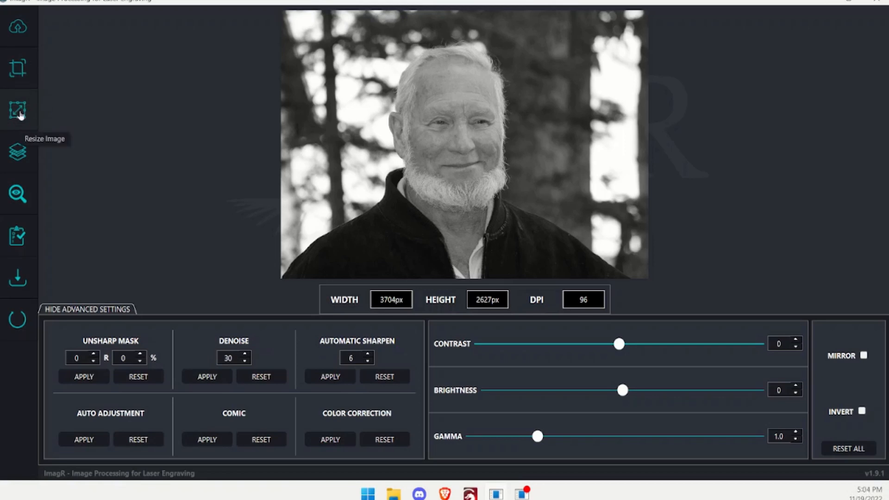
Step: Enter 300 DPI, millimetres and 200 mm width in the resize dialog, keeping proportions fixed
left_click(17, 110)
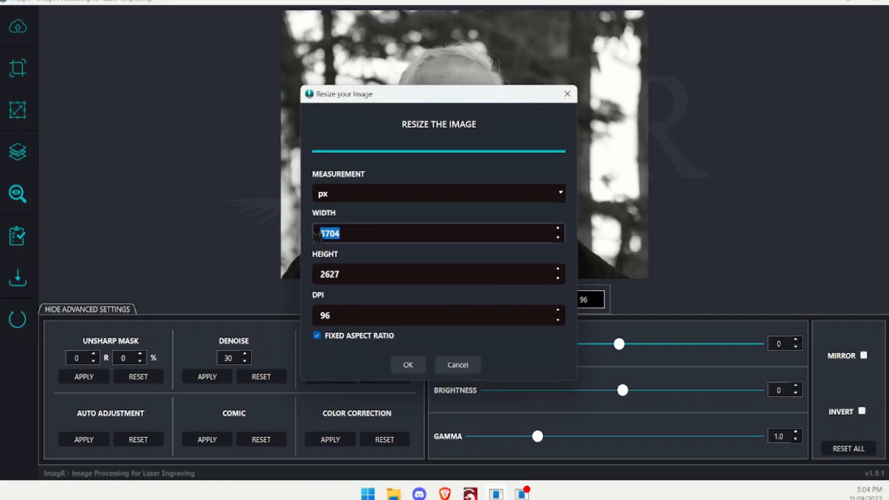
type("200")
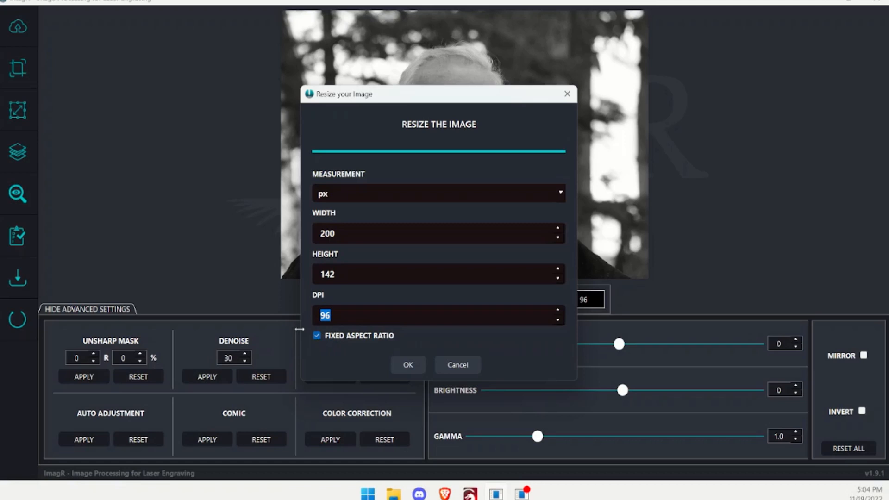
type("300")
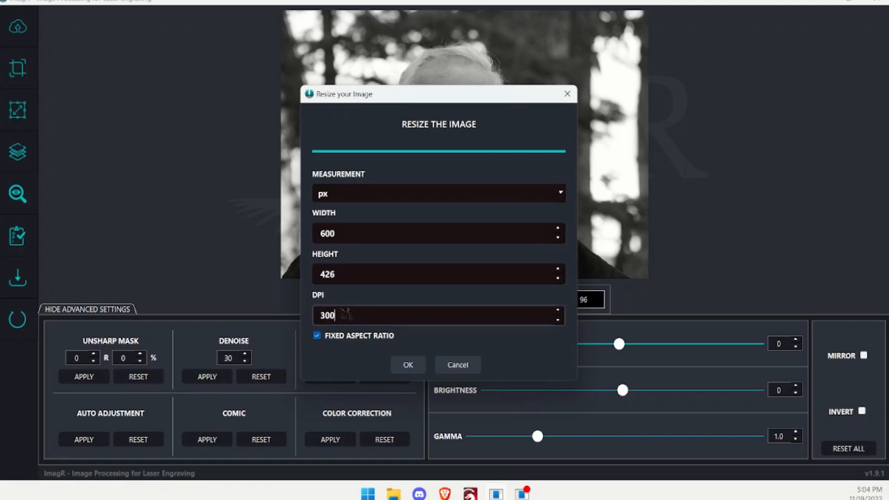
left_click(437, 194)
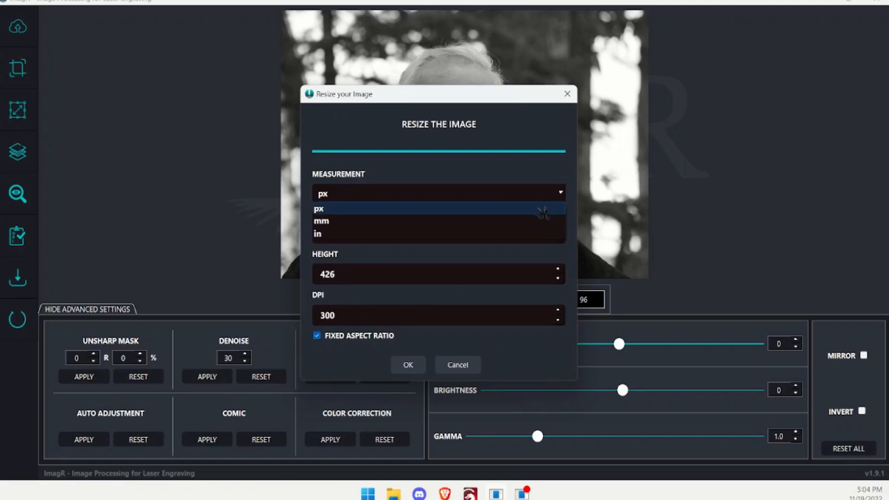
left_click(321, 221)
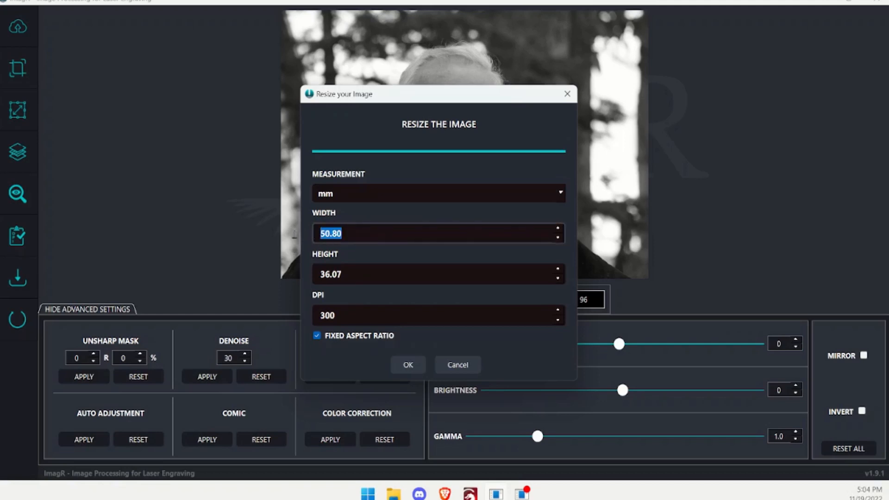
type("200")
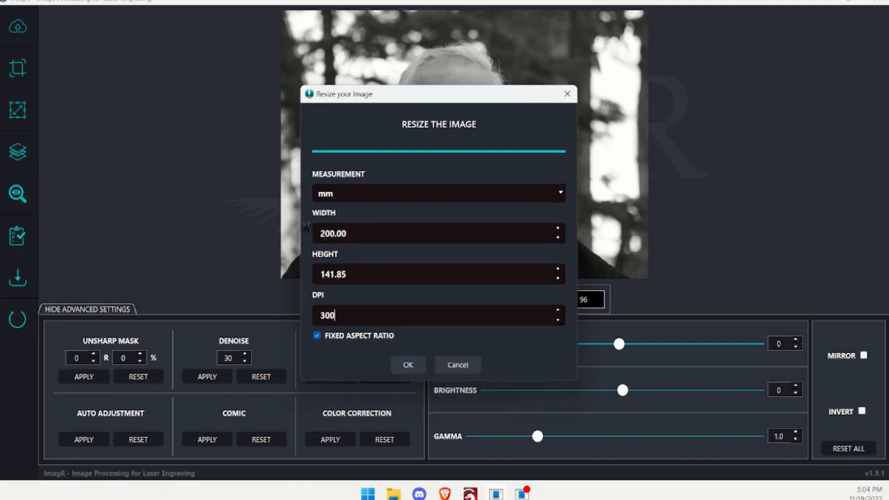
mouse_move(385, 195)
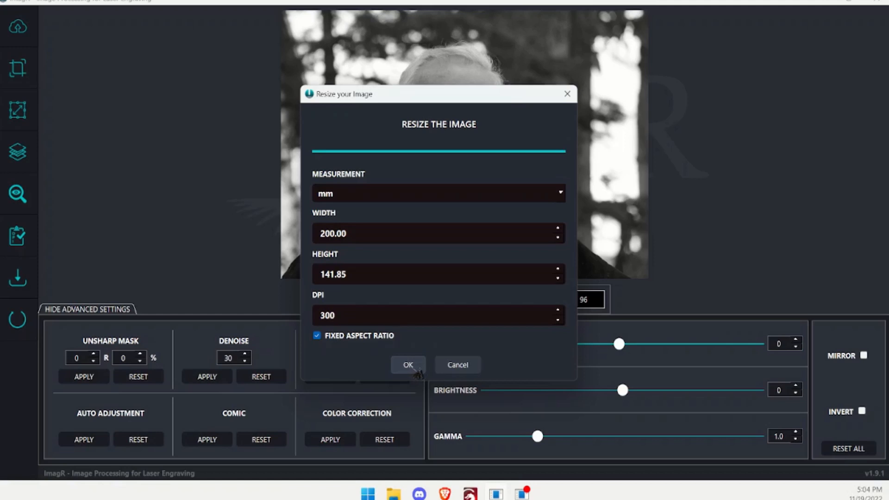
Step: Confirm the resize so the portrait becomes 199.98 × 141.82 mm at 300 DPI
left_click(408, 364)
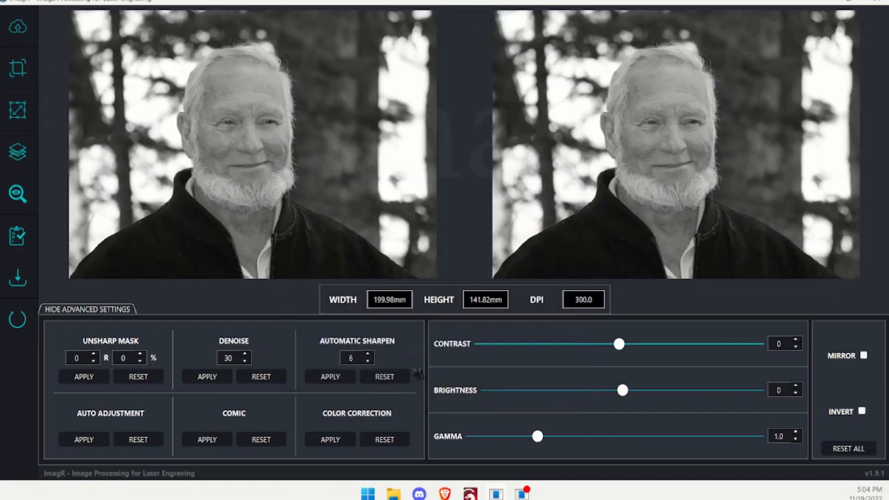
mouse_move(707, 132)
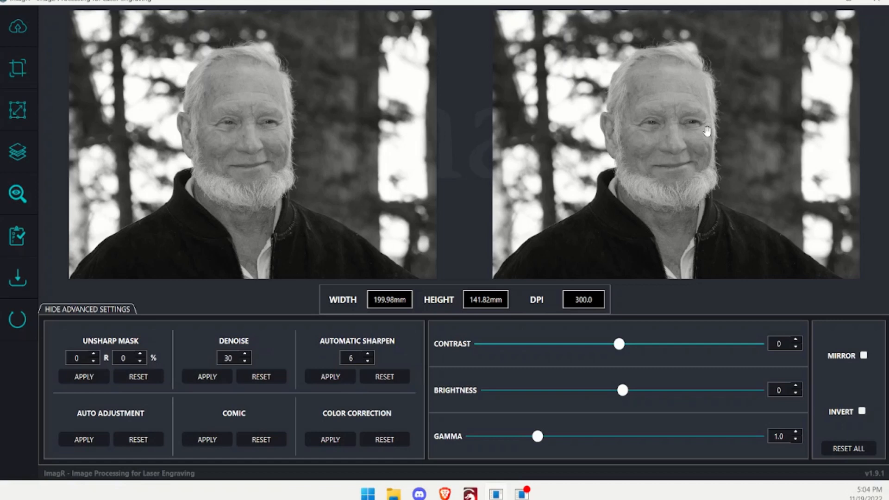
mouse_move(479, 177)
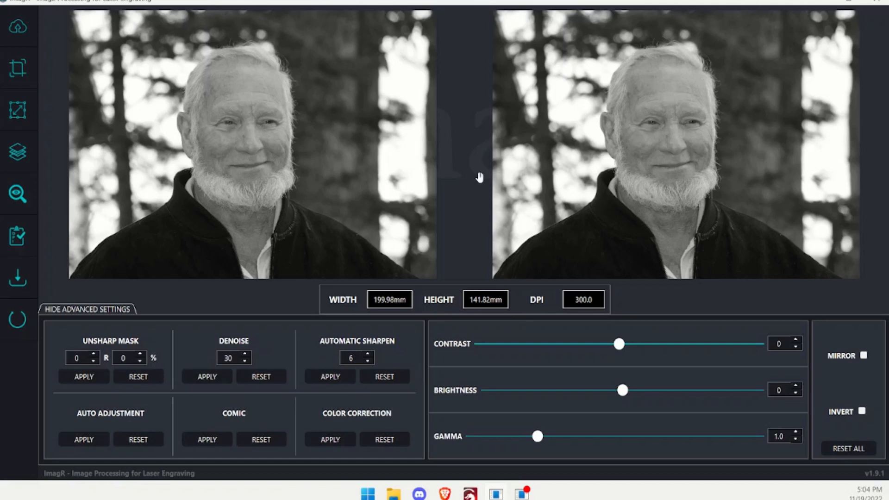
mouse_move(192, 147)
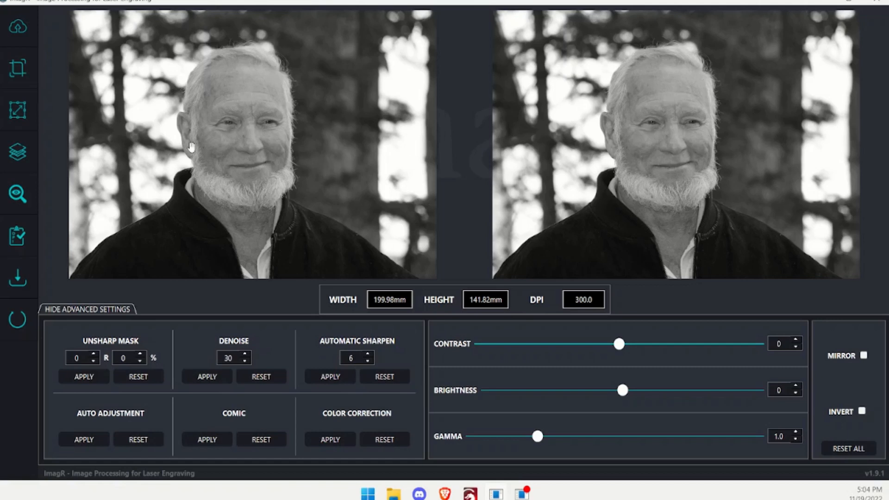
mouse_move(278, 176)
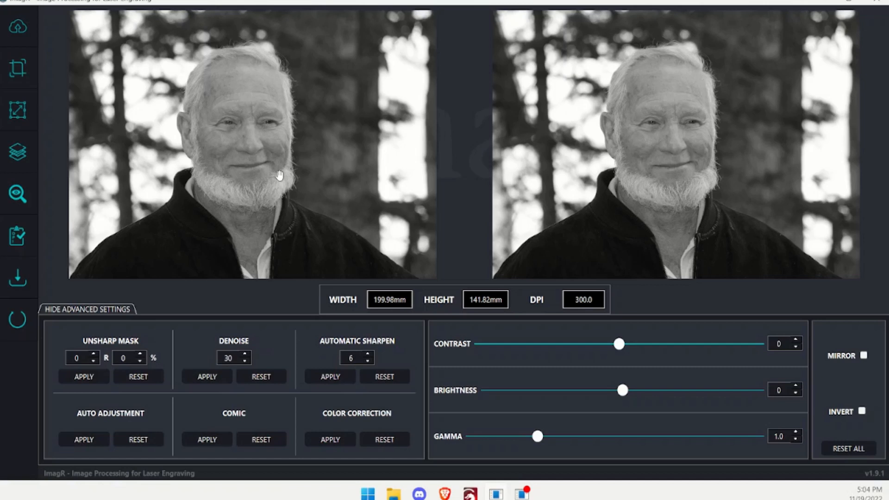
mouse_move(34, 145)
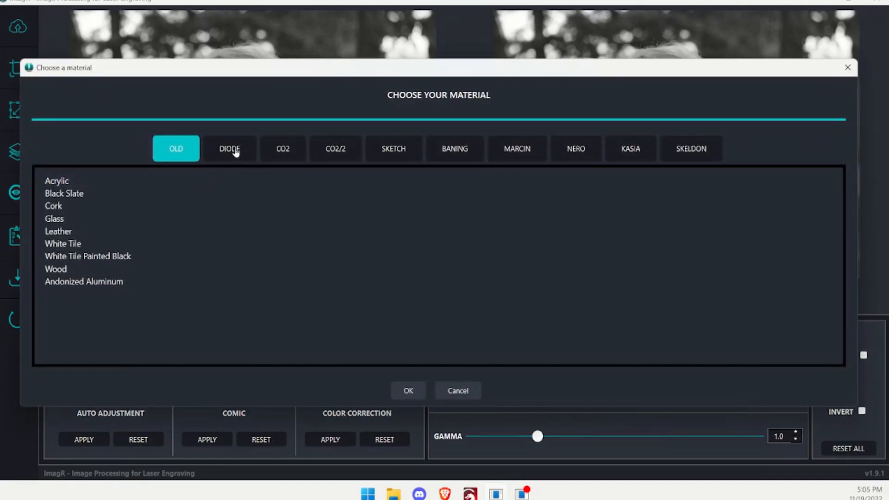
Step: Select the DIODE material Norton Wood and confirm it as the engraving preset
left_click(229, 148)
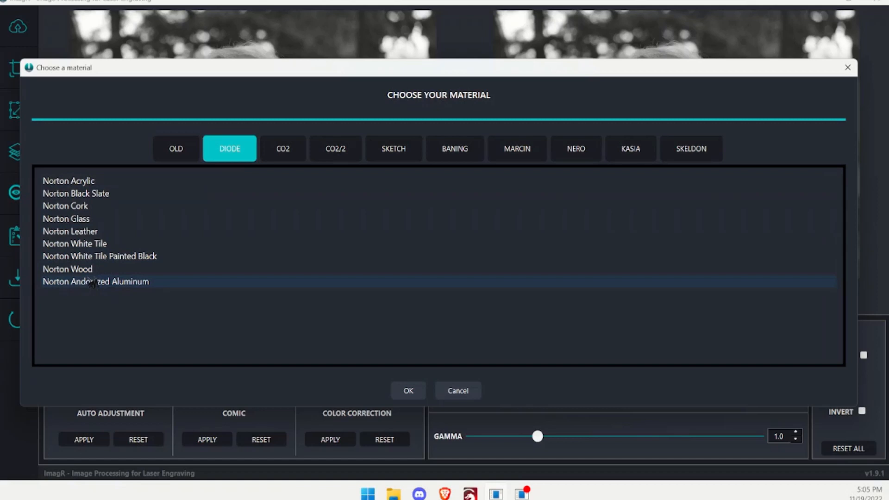
left_click(68, 268)
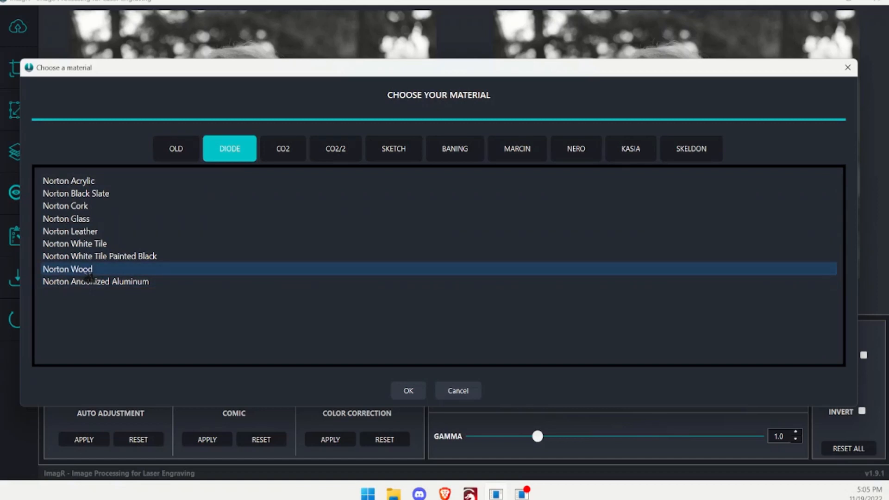
left_click(407, 390)
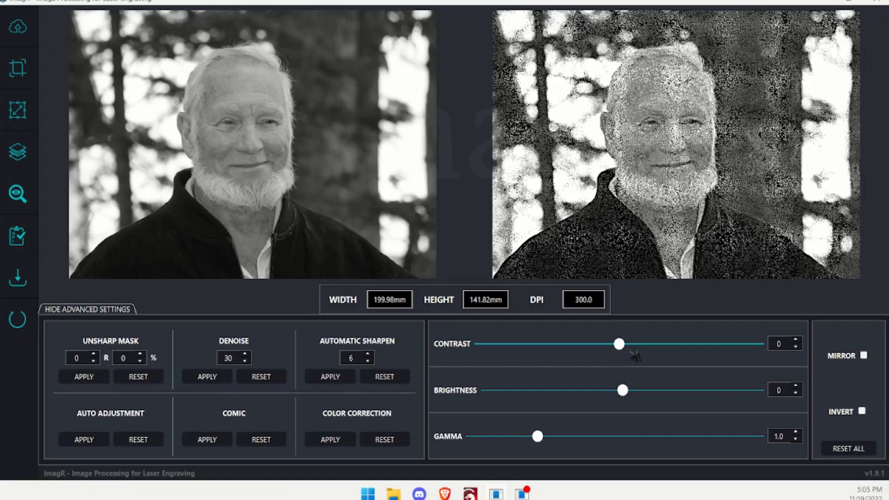
mouse_move(620, 350)
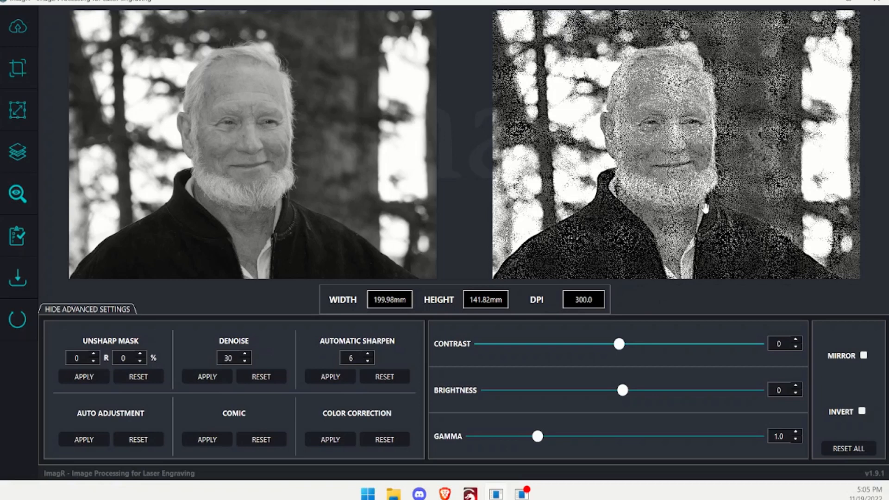
mouse_move(720, 261)
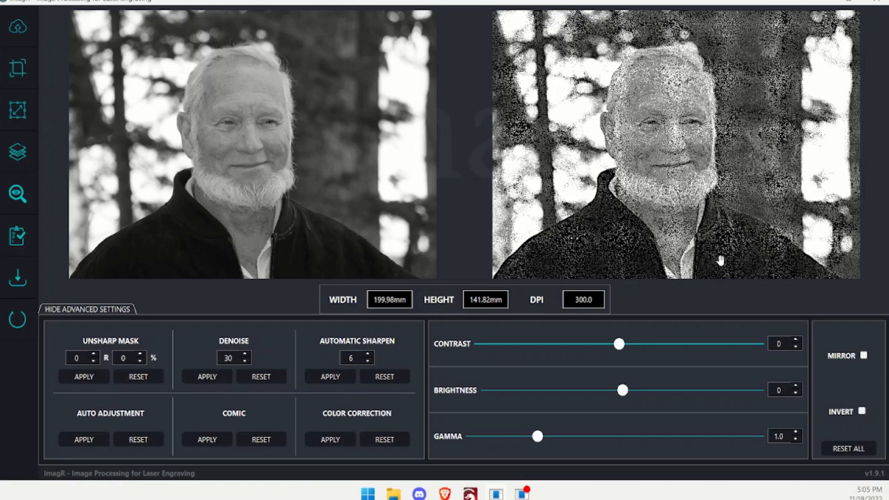
mouse_move(650, 323)
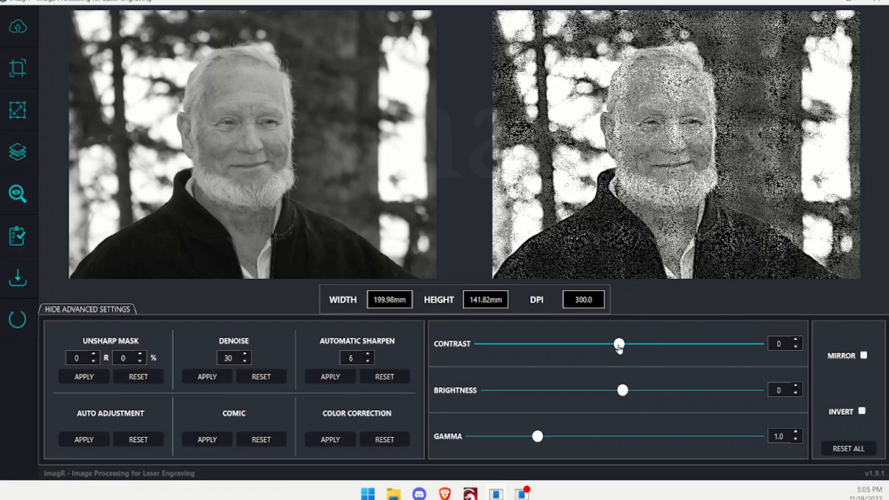
mouse_move(603, 390)
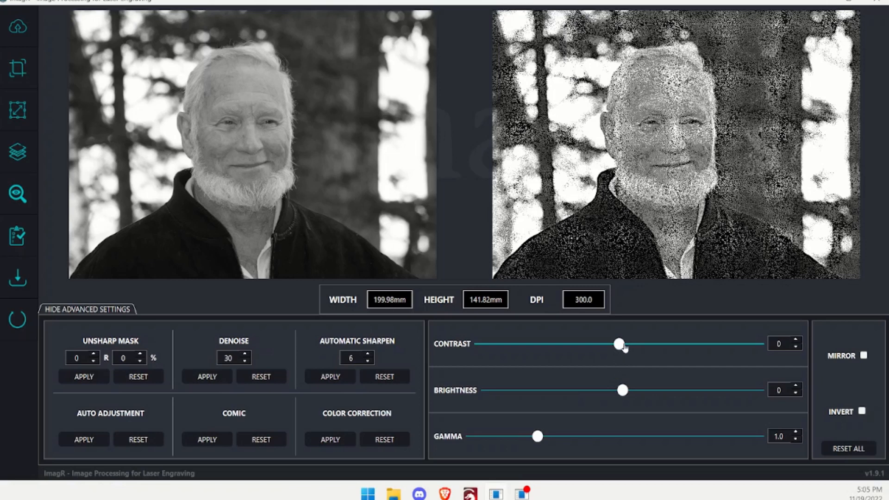
Step: Drag the contrast slider to 33 and the brightness slider to 8
left_click_drag(619, 343, 664, 343)
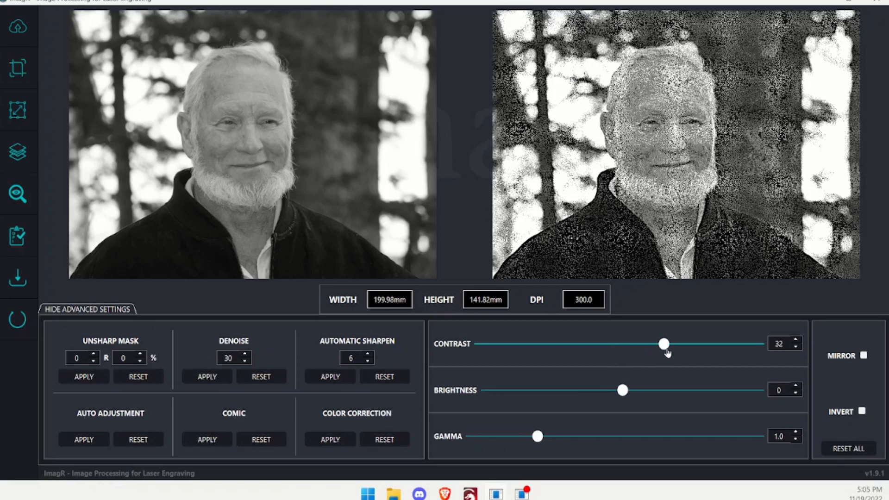
left_click_drag(664, 343, 666, 343)
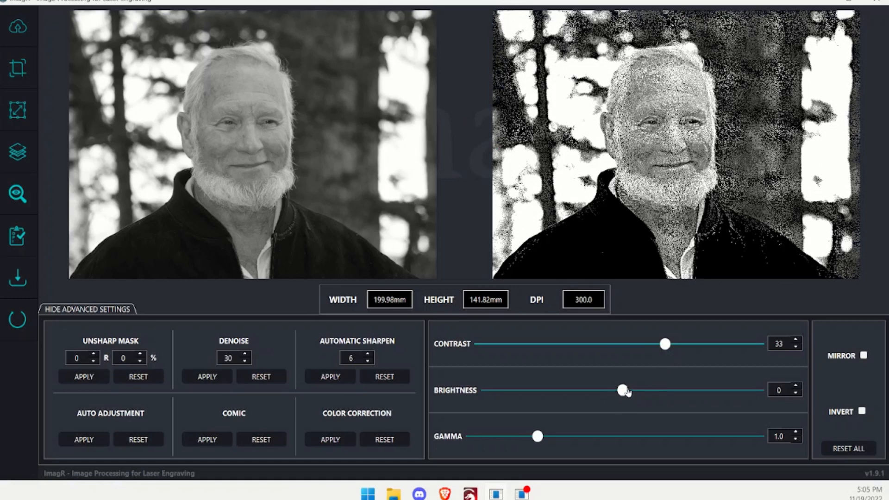
left_click_drag(622, 390, 633, 390)
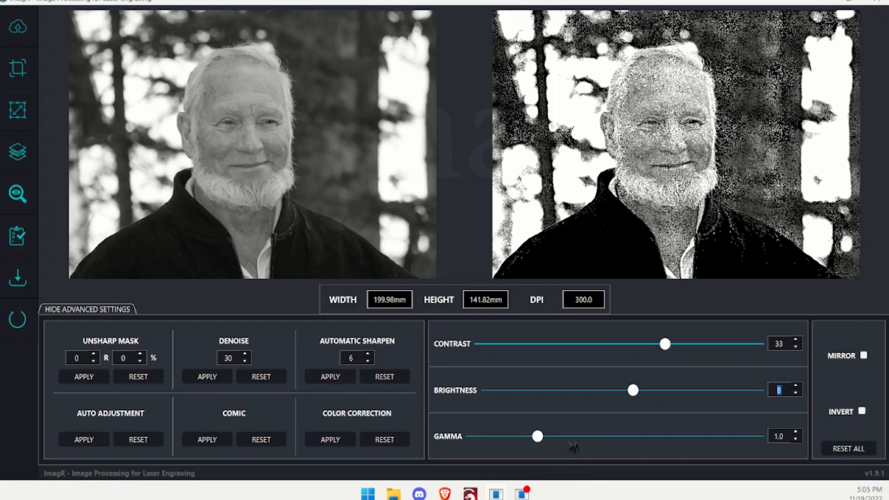
mouse_move(587, 406)
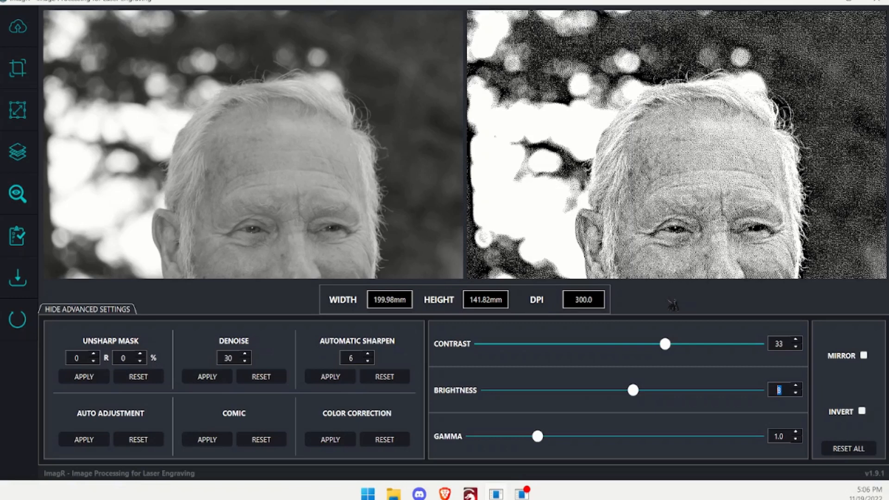
mouse_move(512, 126)
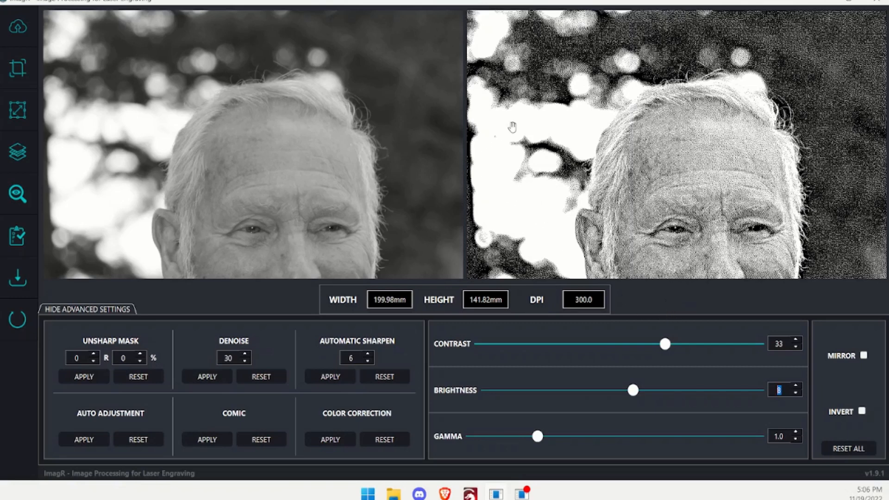
mouse_move(573, 244)
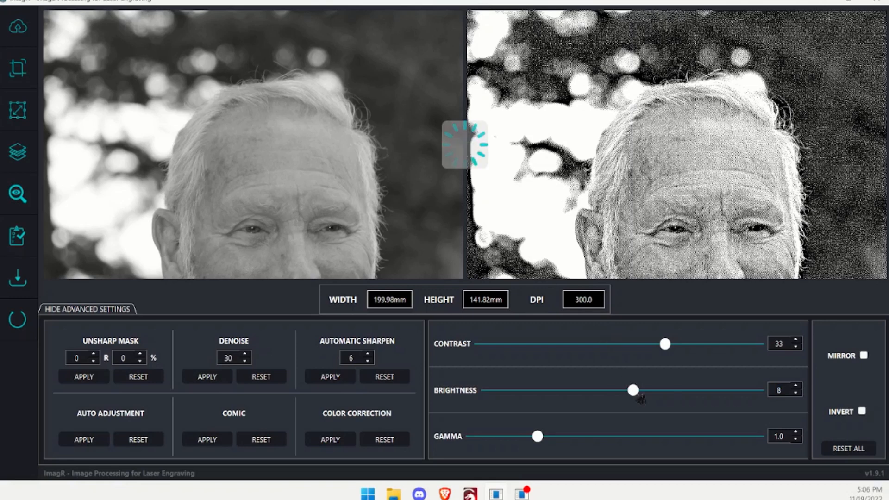
Step: Test brightness at 11, 4 and -1, finally leaving it at -3
left_click_drag(633, 390, 637, 390)
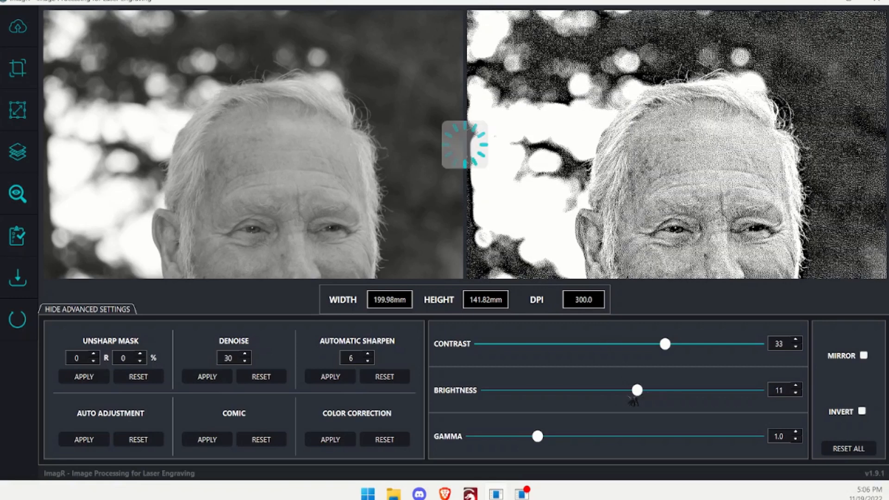
left_click_drag(637, 389, 627, 390)
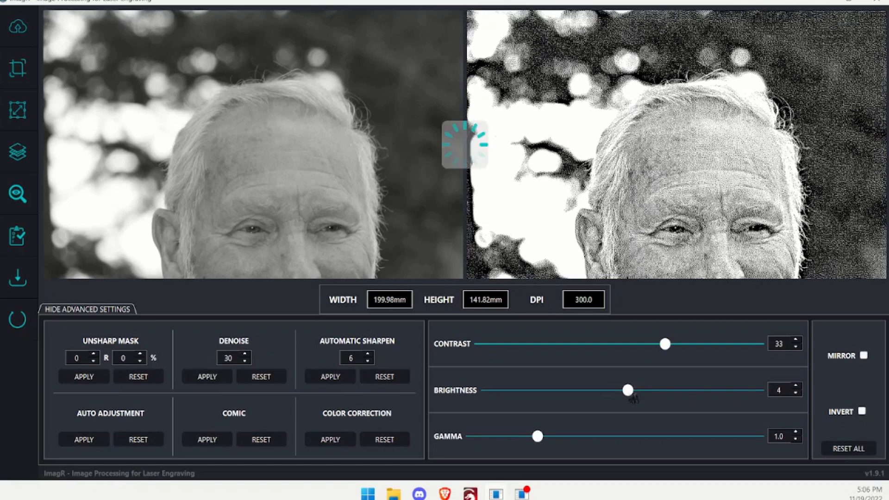
left_click_drag(626, 389, 620, 390)
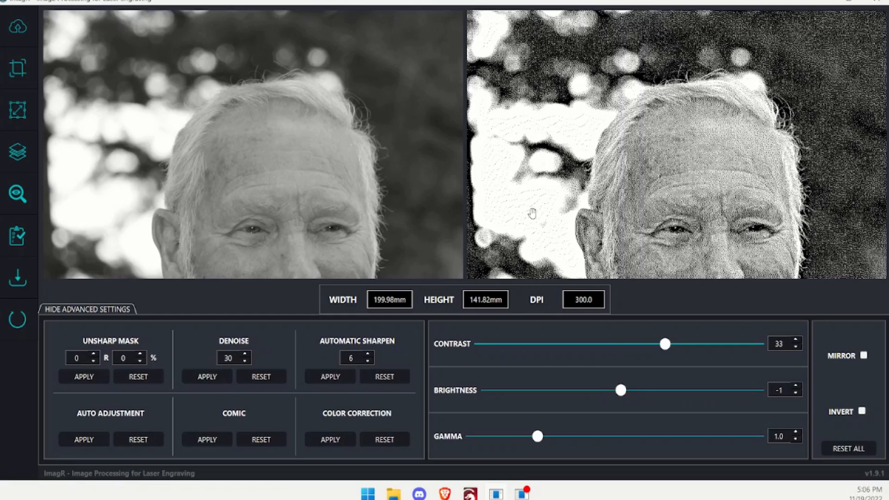
mouse_move(590, 142)
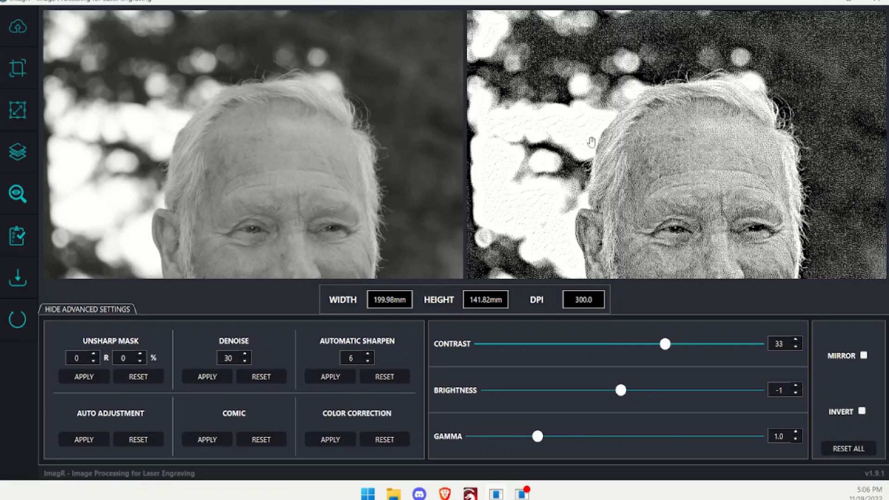
mouse_move(549, 239)
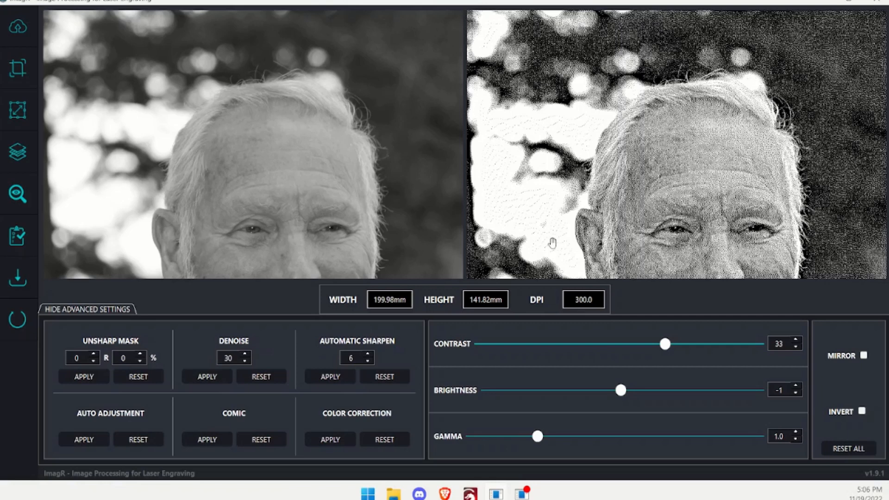
mouse_move(555, 242)
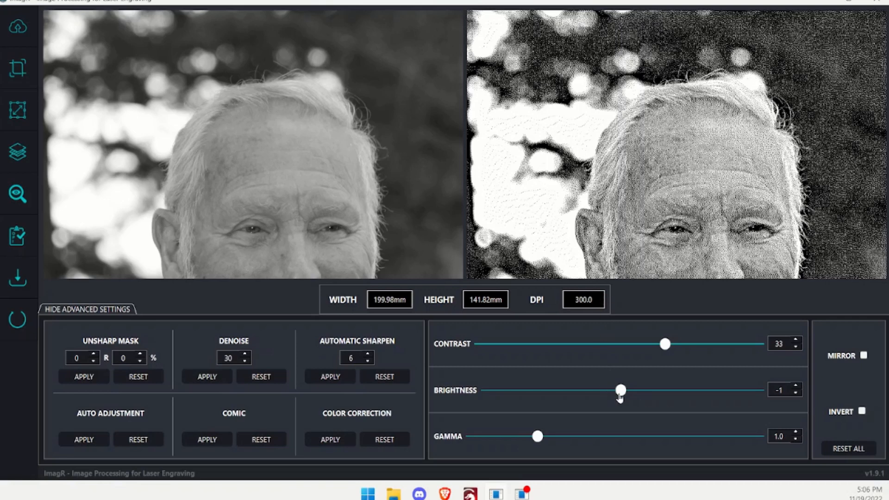
left_click_drag(621, 390, 617, 389)
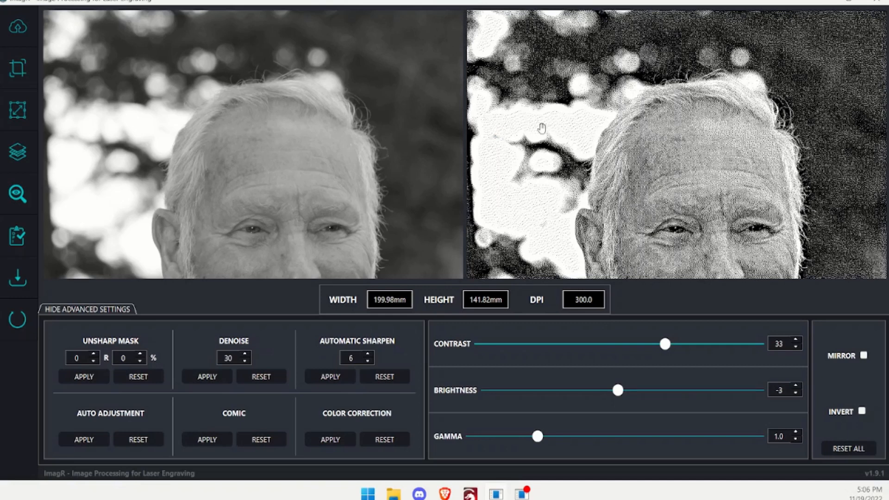
mouse_move(643, 381)
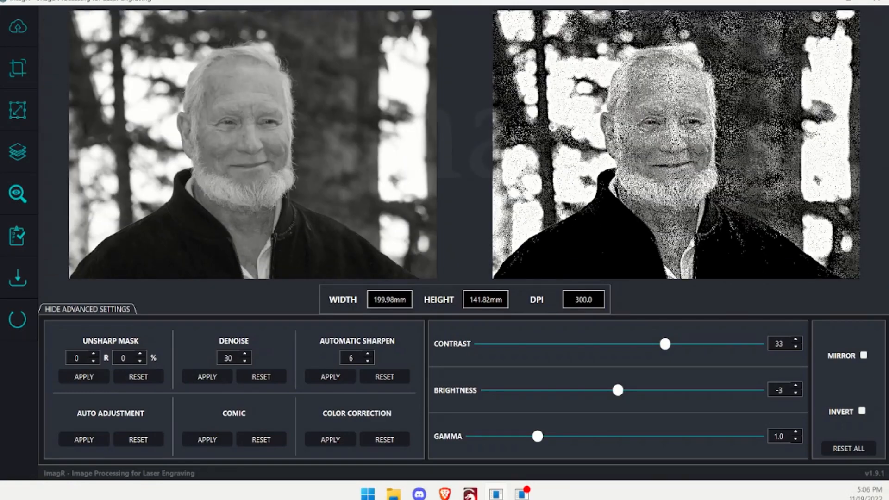
mouse_move(835, 125)
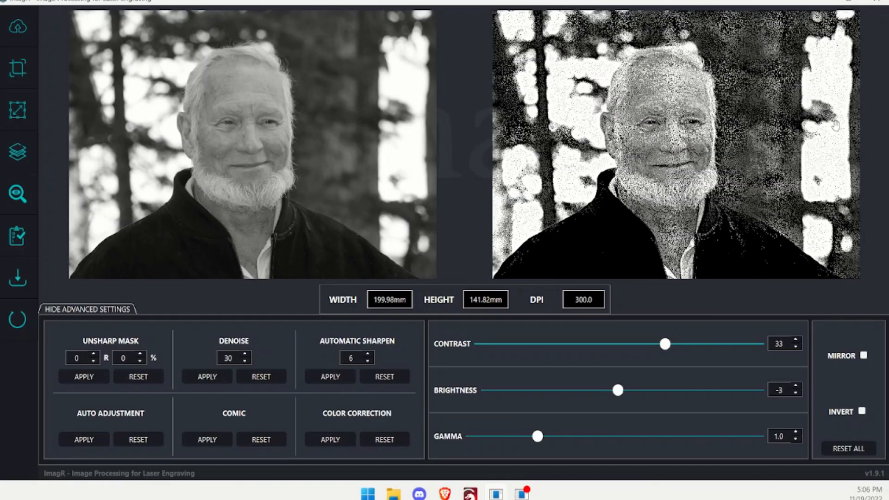
mouse_move(829, 168)
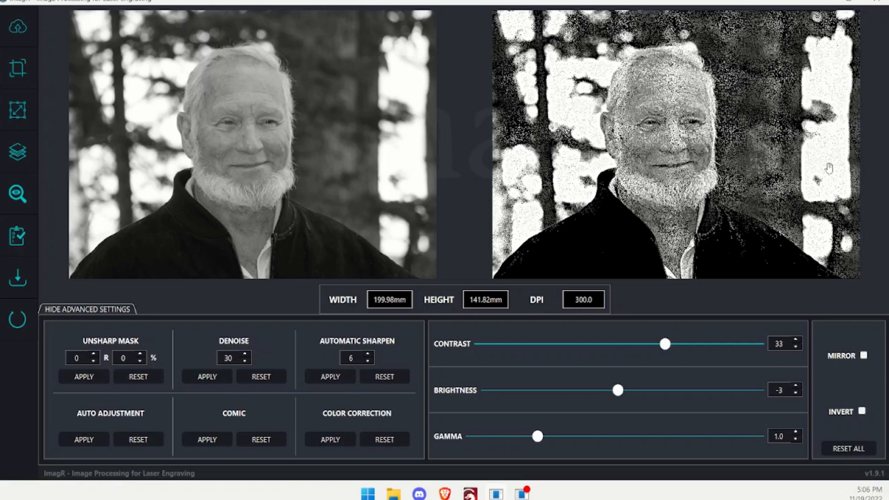
mouse_move(619, 392)
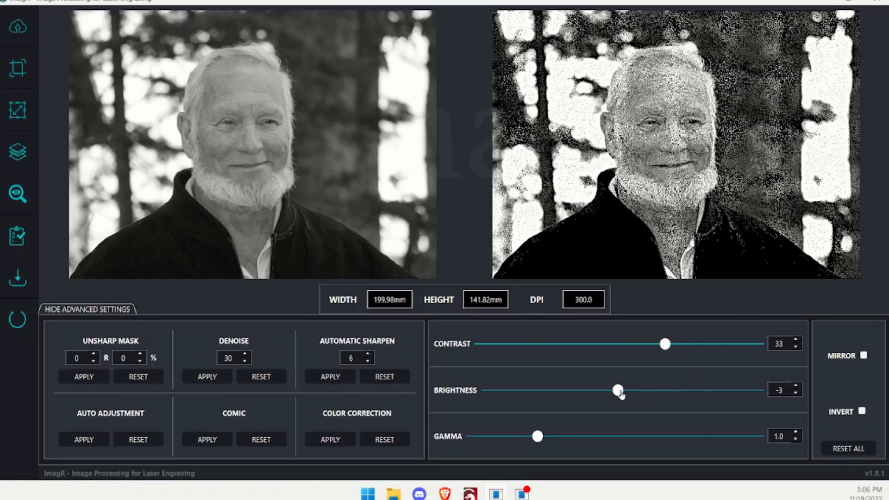
Step: Raise brightness from -3 through -1 and 1, then edit the value directly toward 8
left_click_drag(617, 390, 621, 389)
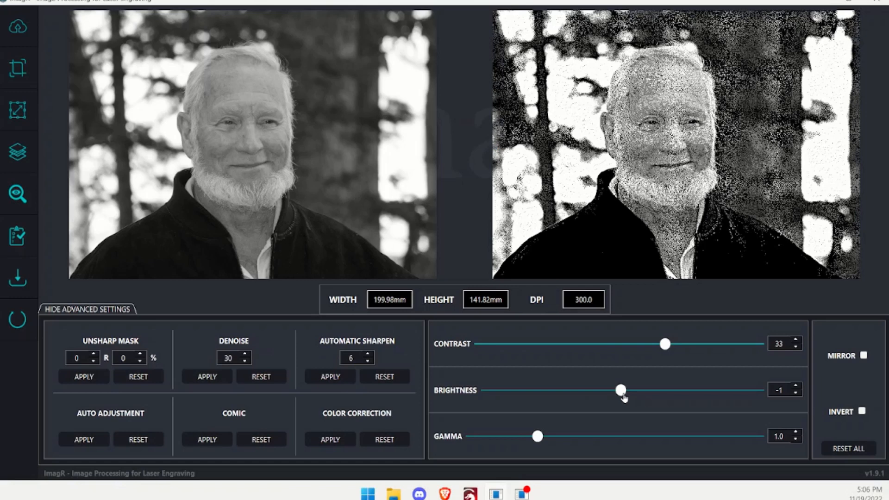
left_click_drag(619, 390, 623, 390)
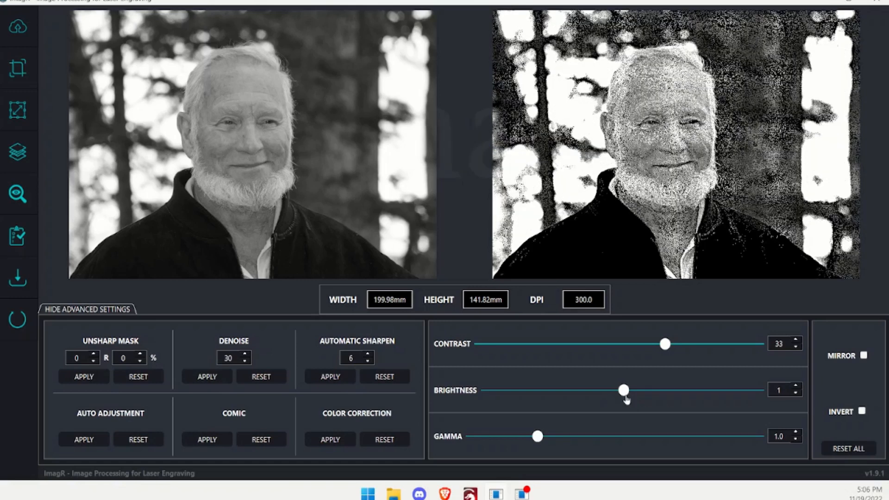
left_click(795, 387)
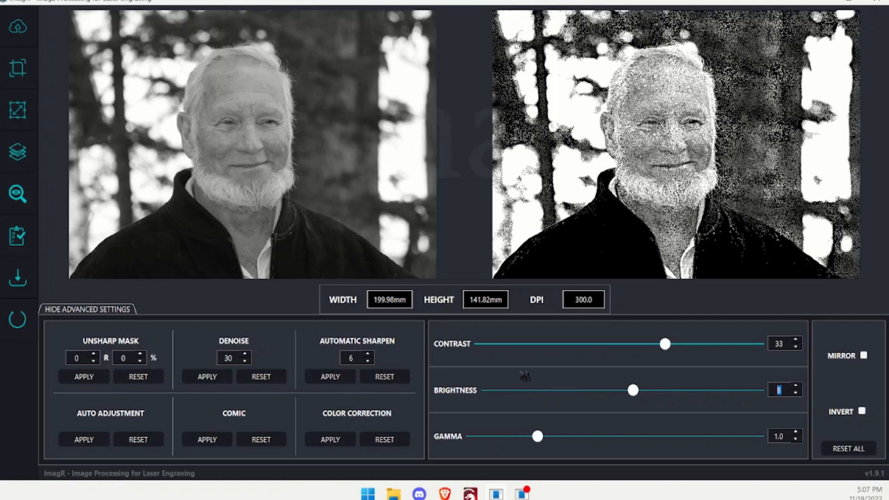
mouse_move(430, 361)
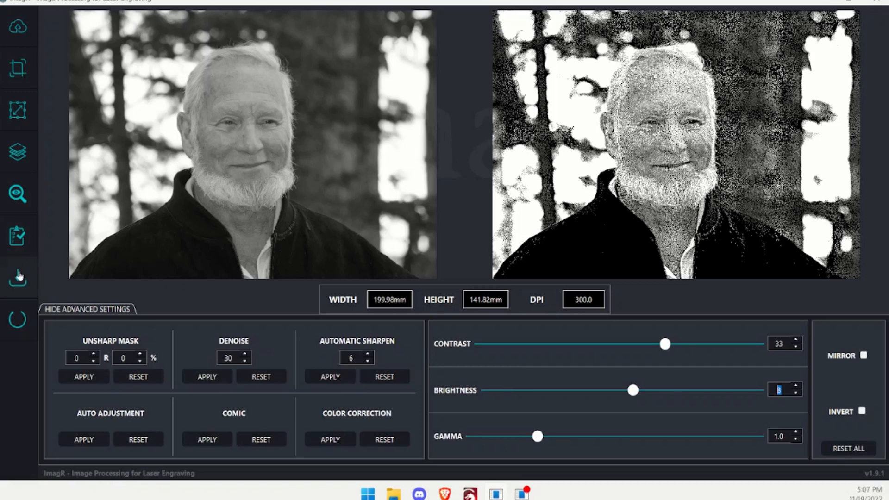
Step: Save the image as BMP 'Large_photo-300.0-norton-wood', replacing the existing file
left_click(18, 277)
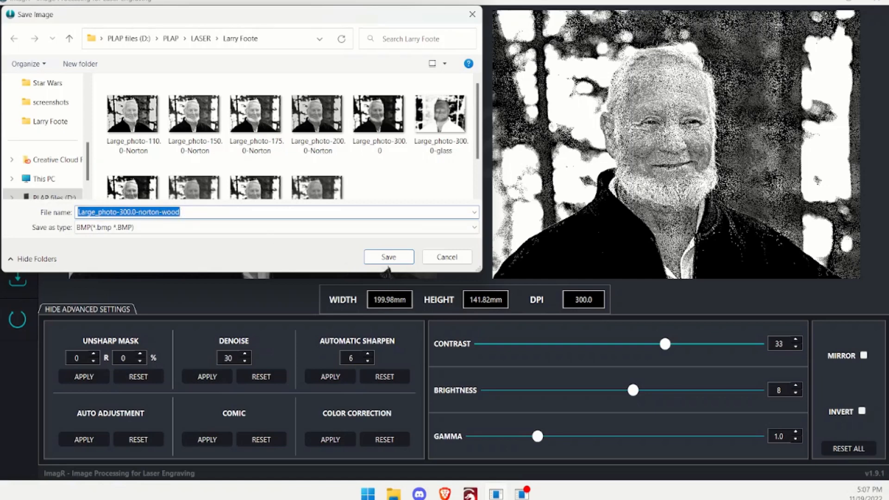
left_click(388, 257)
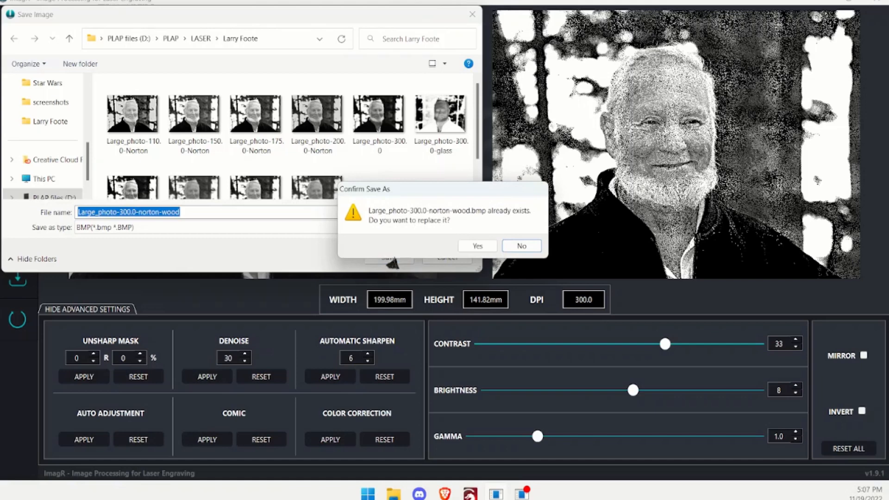
left_click(477, 245)
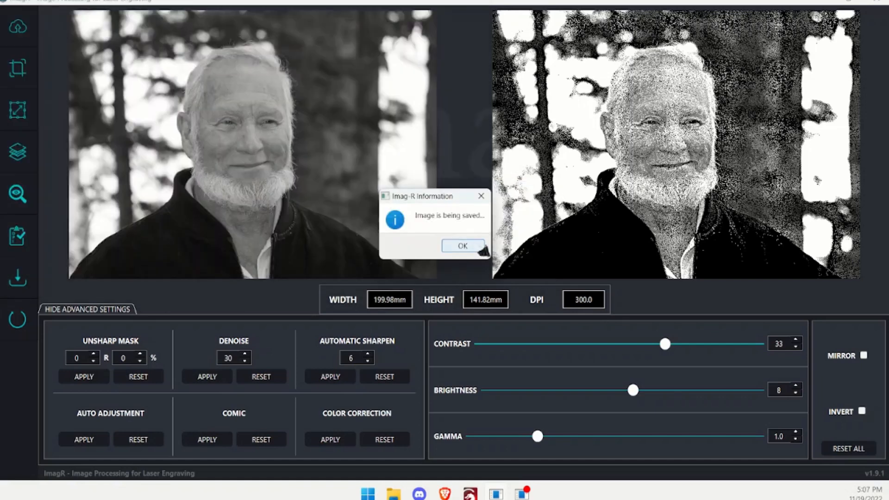
left_click(461, 245)
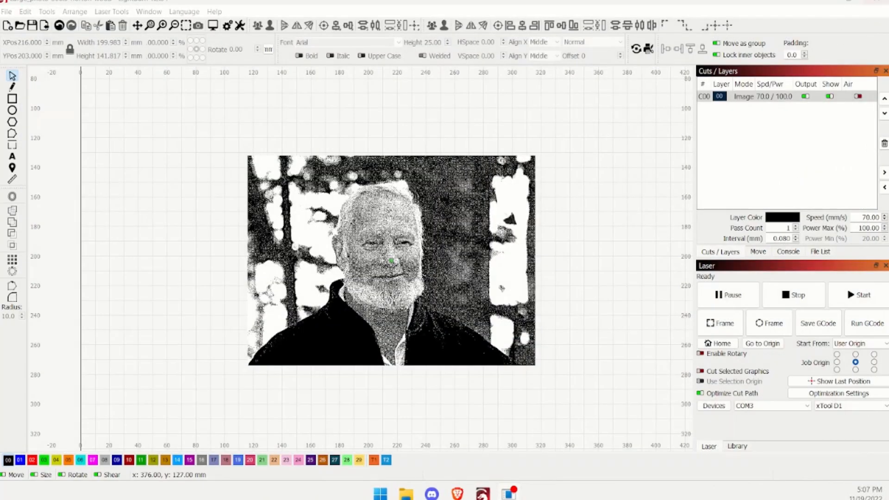
mouse_move(114, 306)
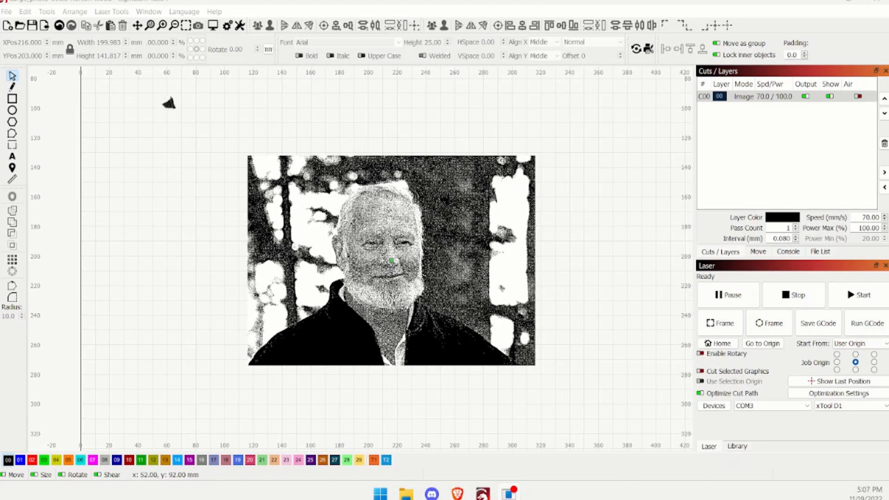
mouse_move(454, 338)
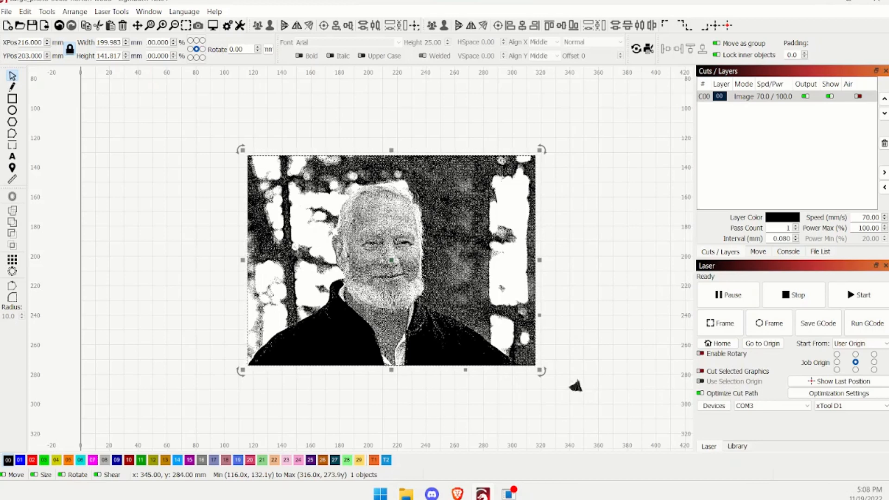
mouse_move(669, 351)
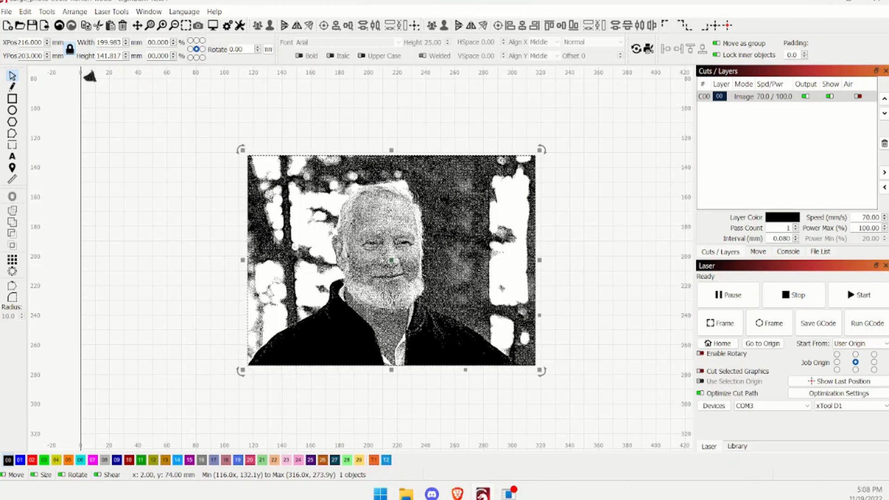
Step: Enter 185 mm in the portrait's Width field with the aspect lock on
triple_click(102, 42)
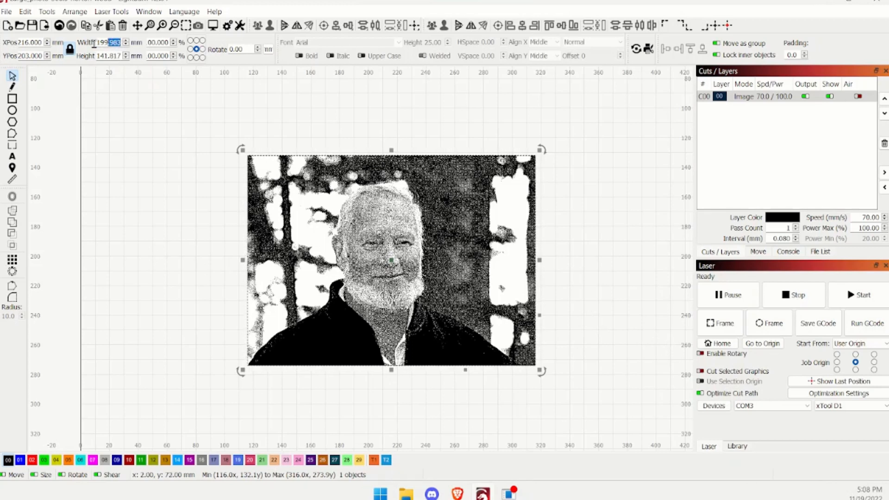
left_click(105, 42)
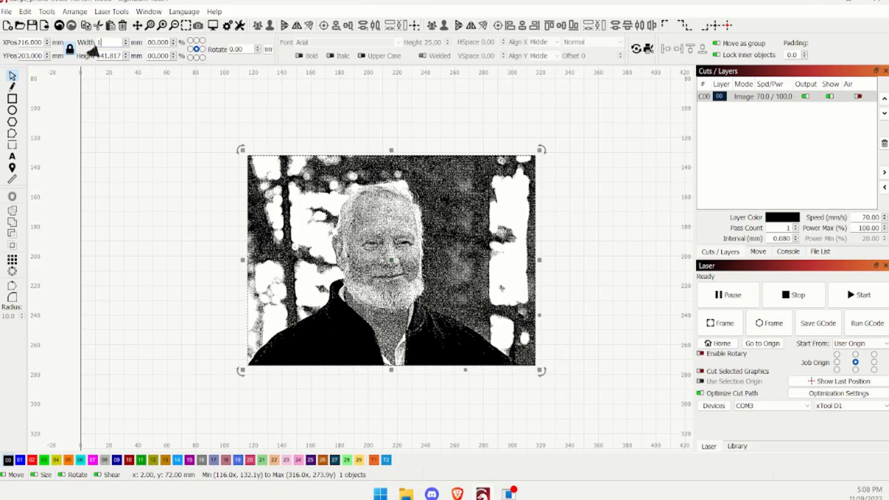
type("185")
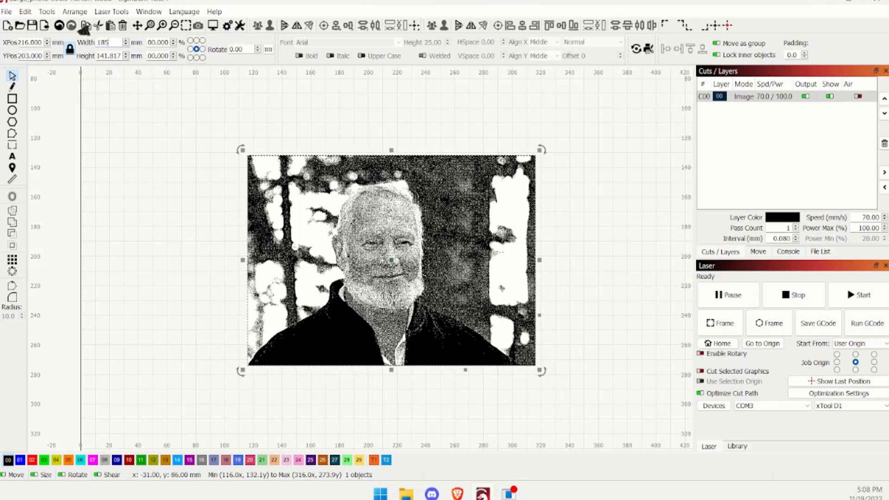
mouse_move(69, 51)
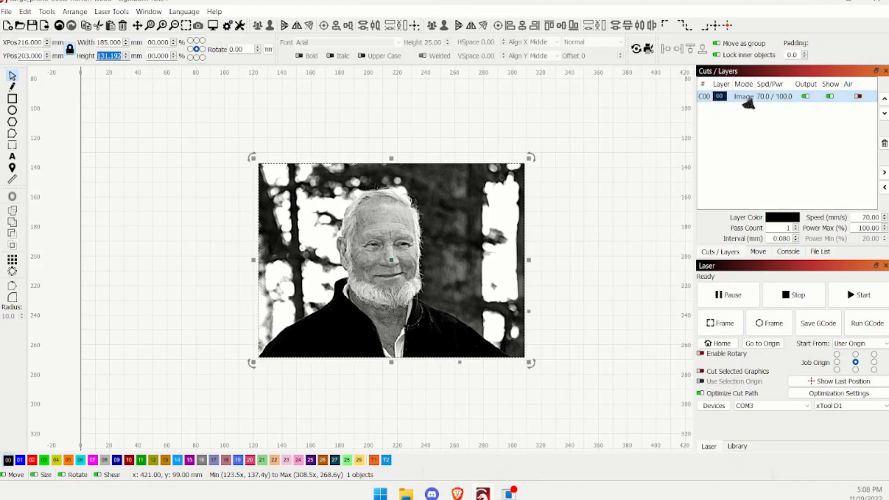
double_click(743, 96)
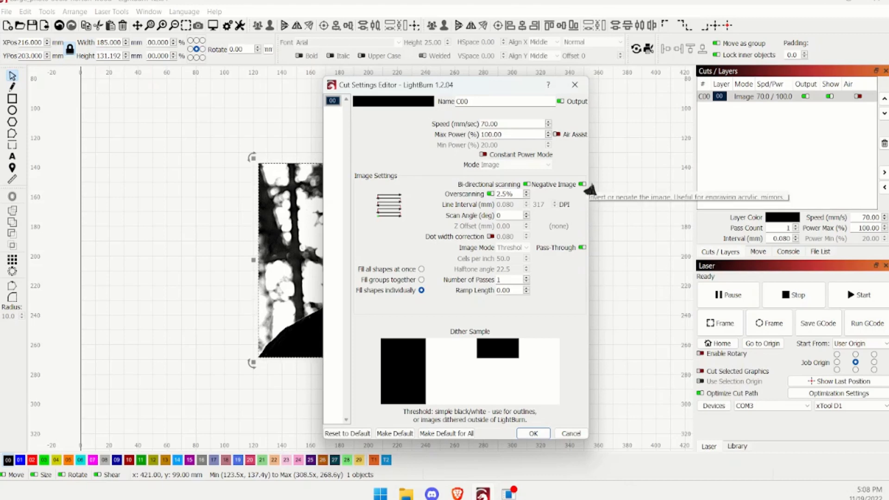
mouse_move(582, 247)
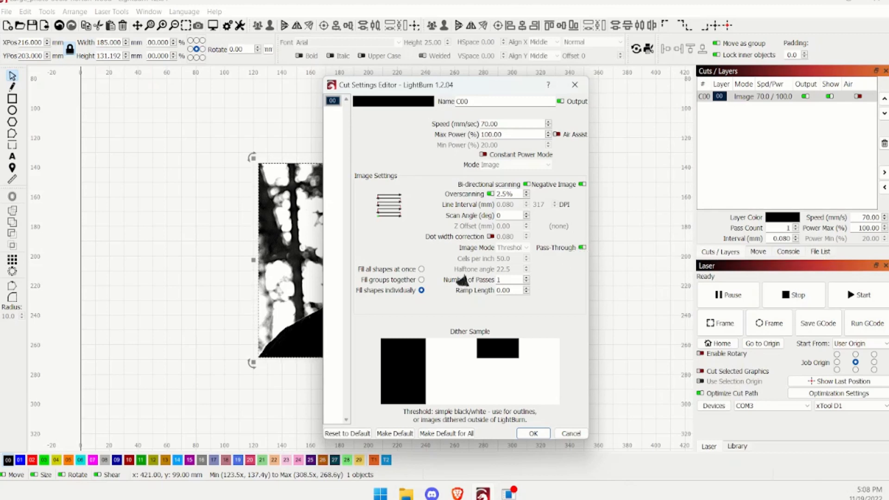
mouse_move(439, 338)
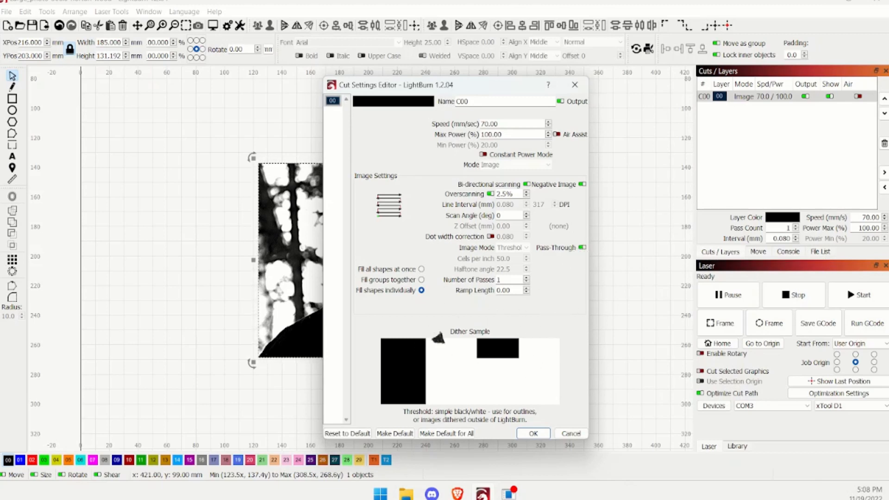
mouse_move(487, 379)
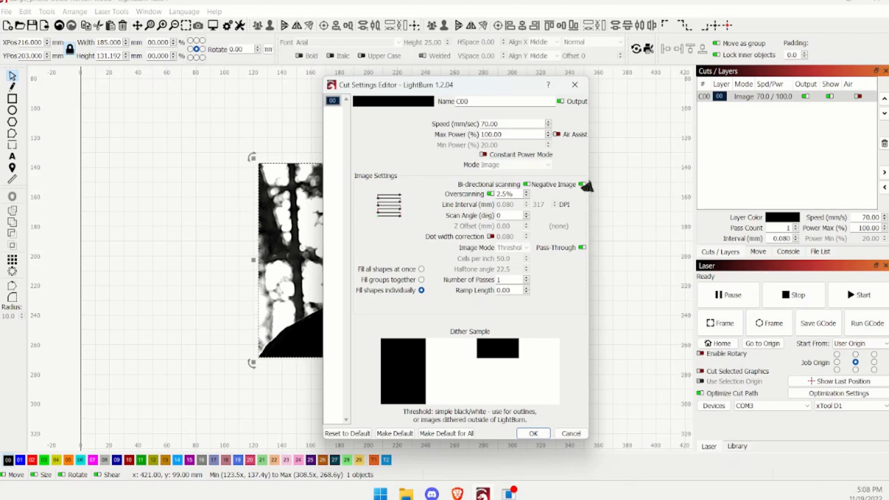
mouse_move(583, 185)
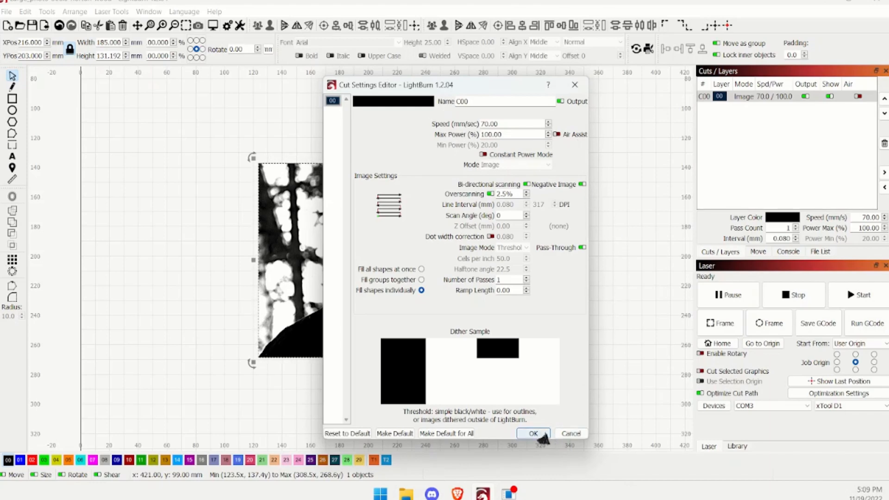
left_click(532, 433)
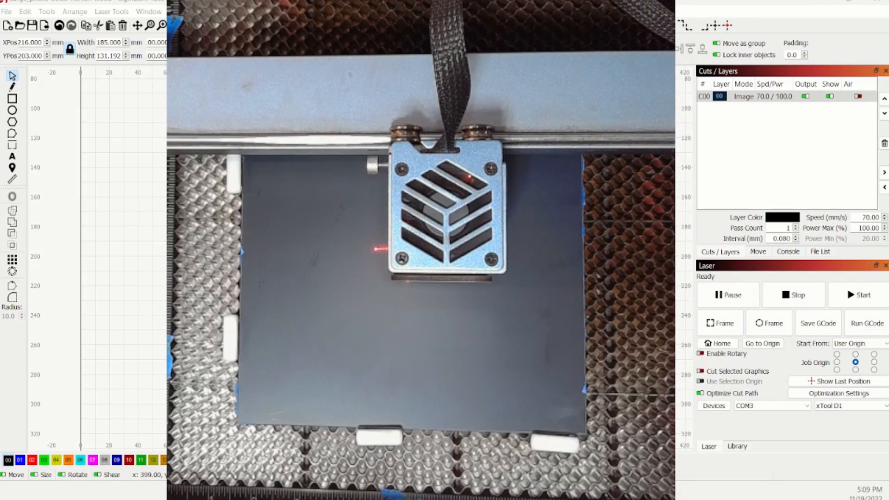
Step: Run the Frame trace of the portrait's boundary four times over the workpiece
left_click(720, 322)
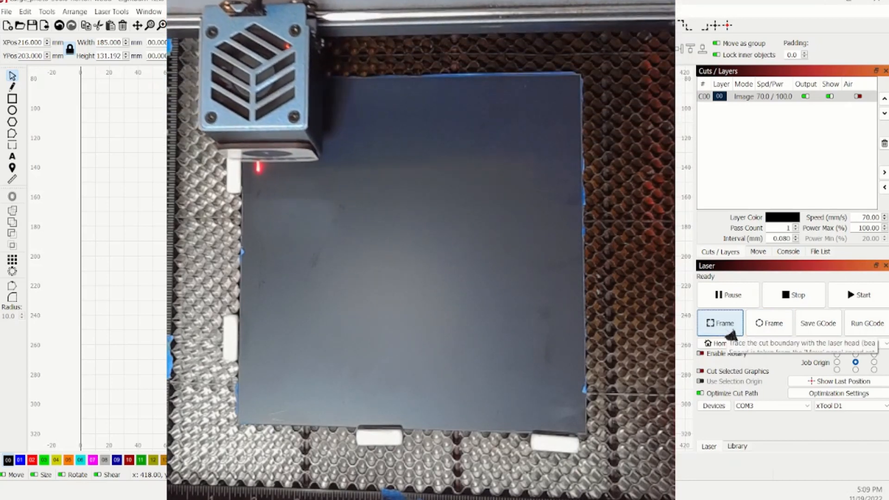
left_click(720, 323)
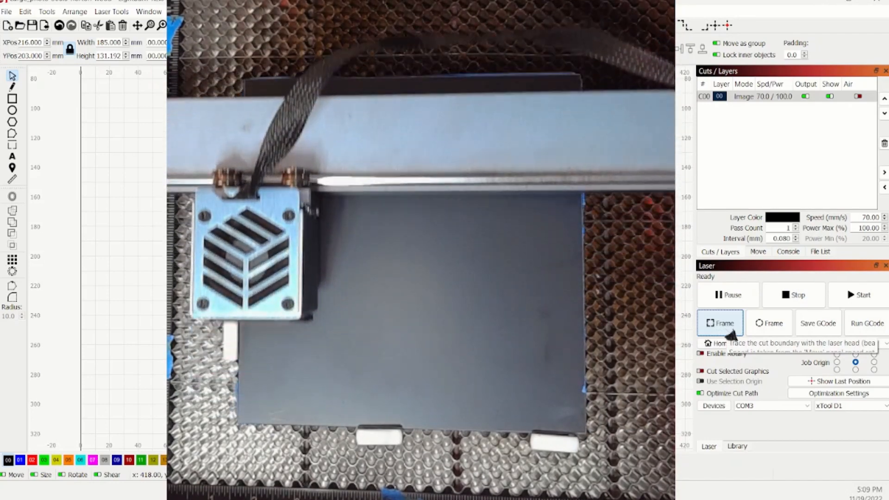
left_click(720, 323)
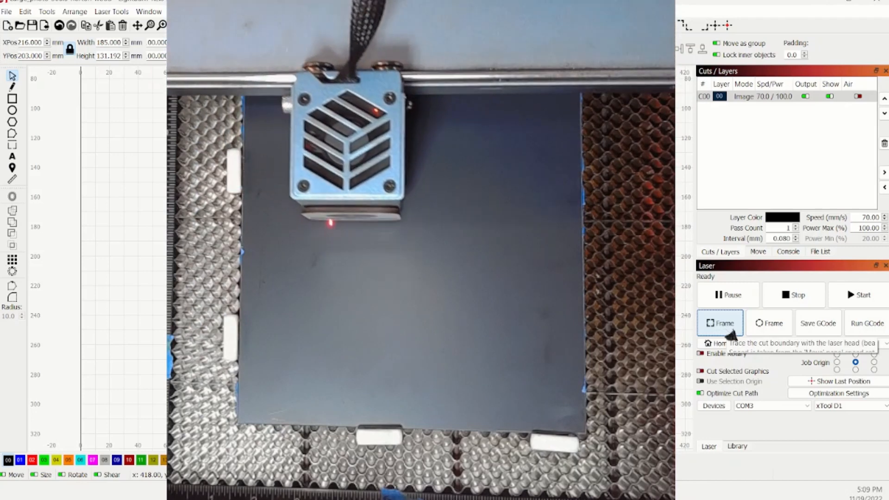
left_click(720, 323)
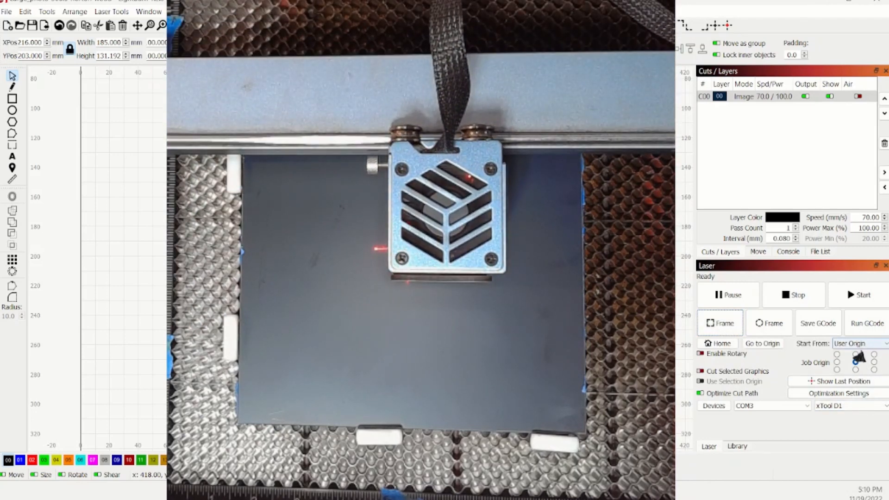
Step: Set the job origin to centre and start engraving the portrait from the Laser panel
left_click(855, 362)
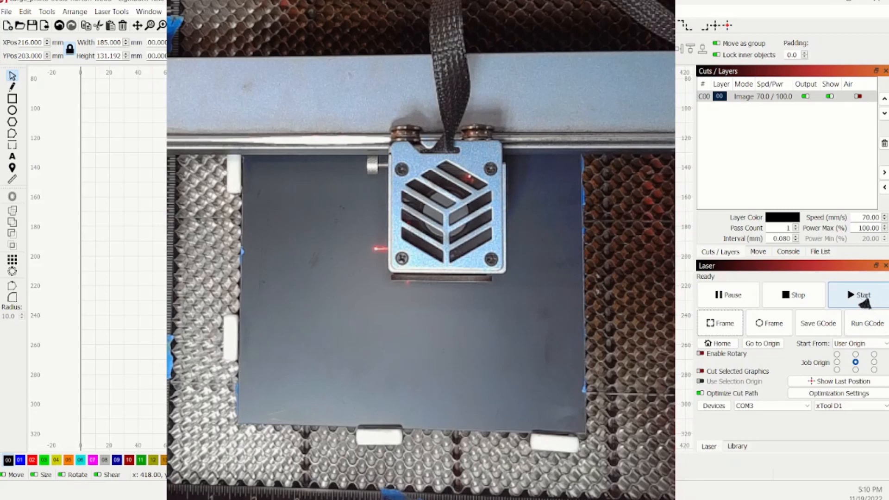
mouse_move(861, 295)
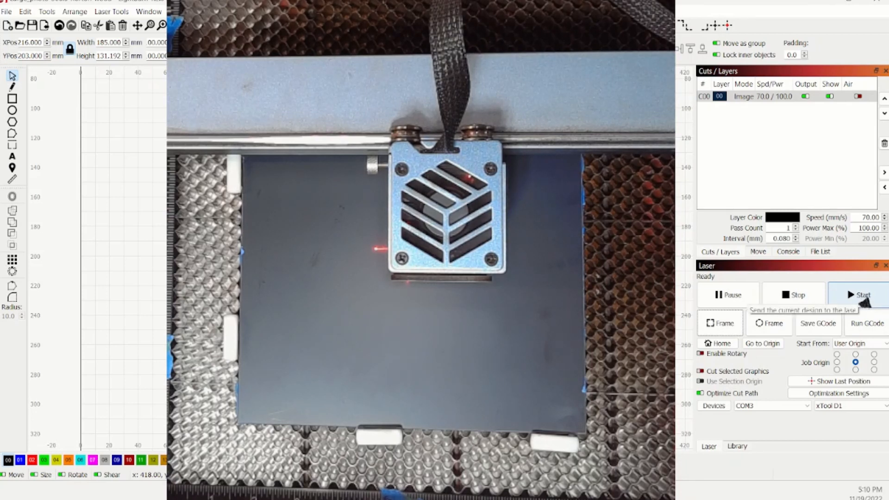
left_click(859, 294)
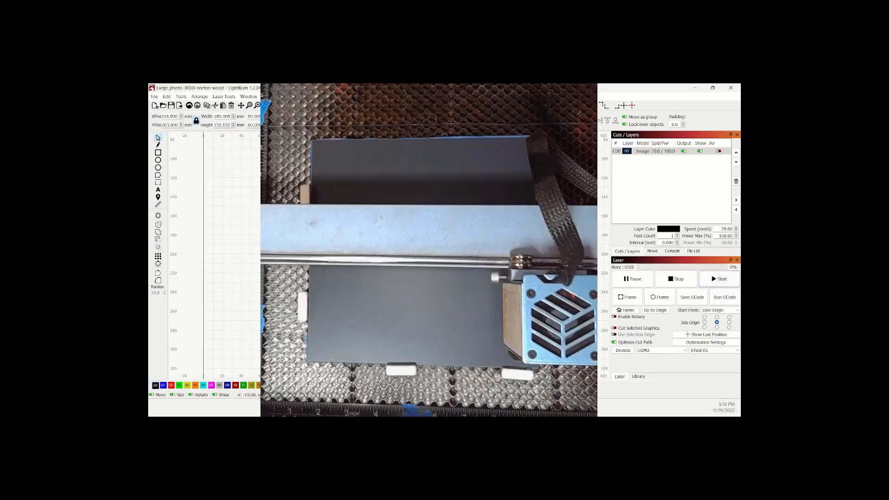